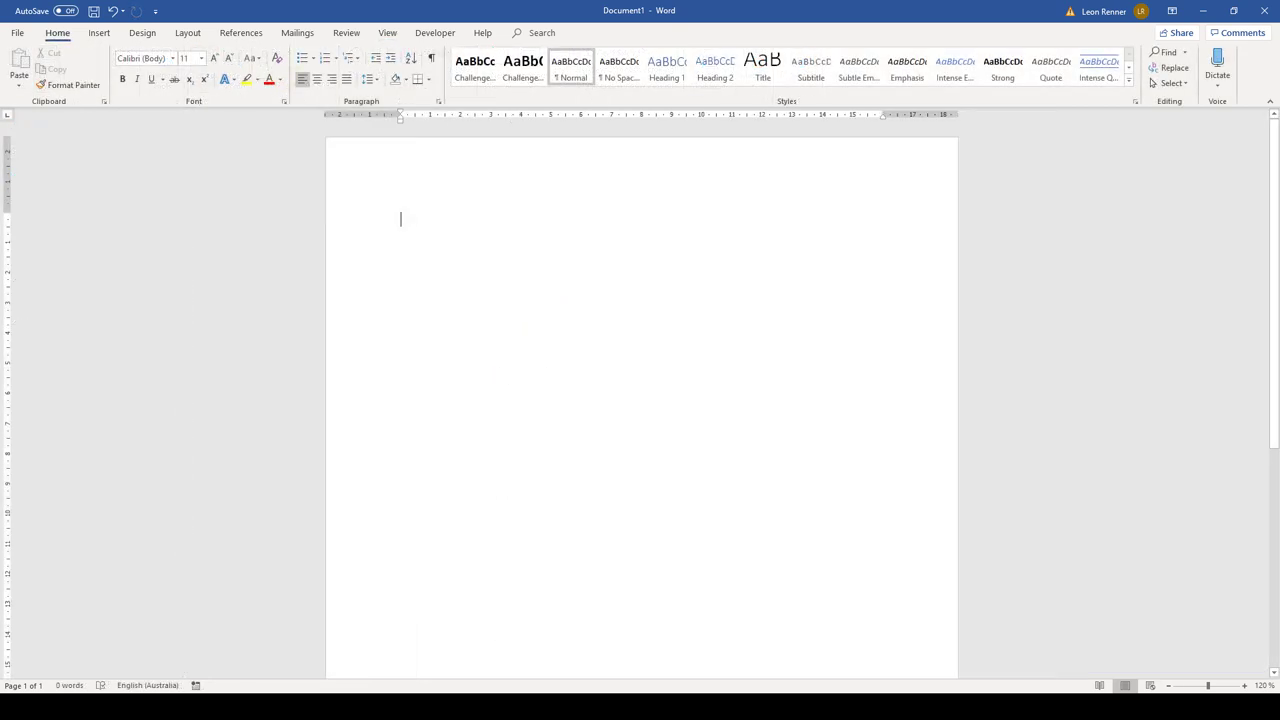
mouse_move(398, 218)
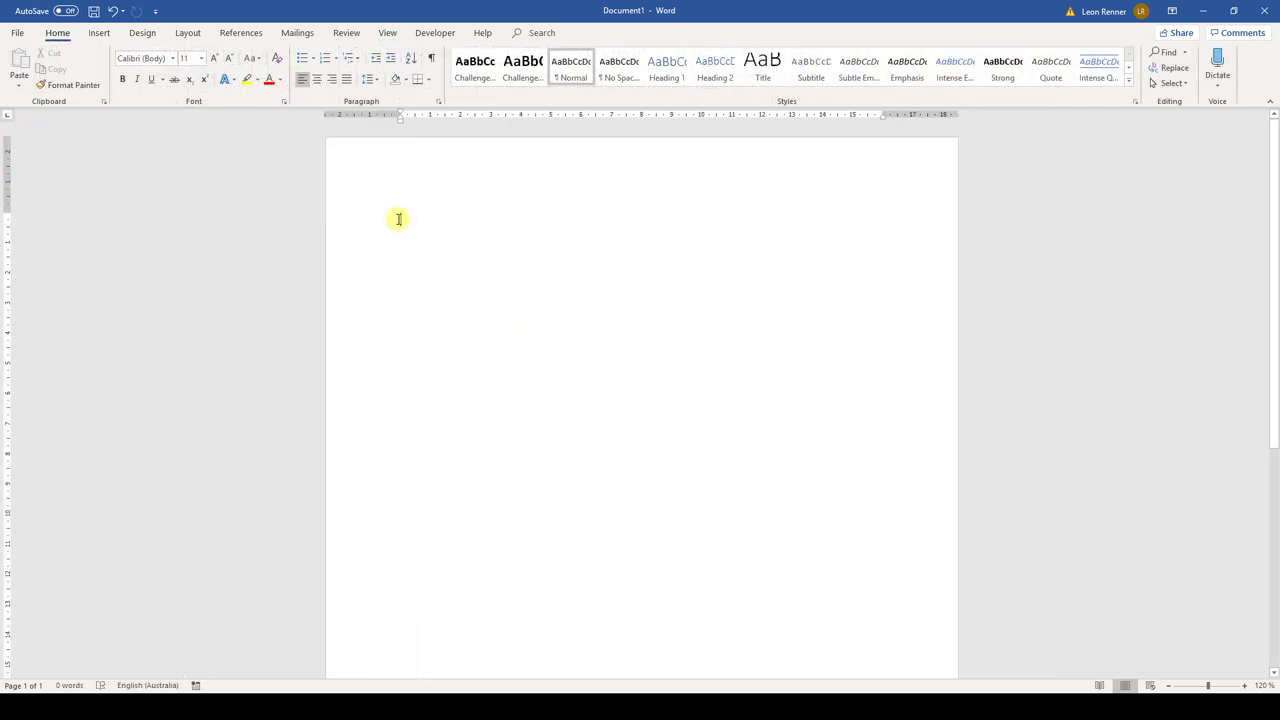
Enter the outline lines: Cover Page, Table of Contents, List of Tables/Figures, Introduction, subchapters, Conclusion.
text(Cover Page)
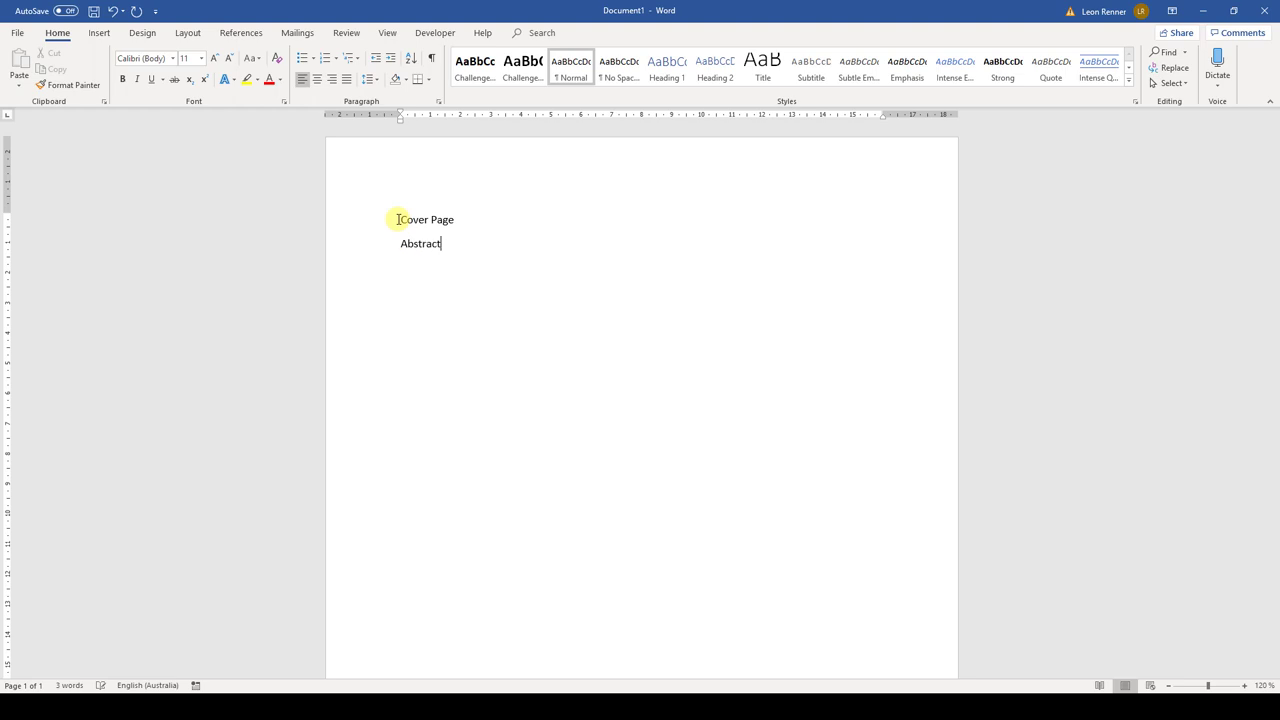
text(Table of Contents)
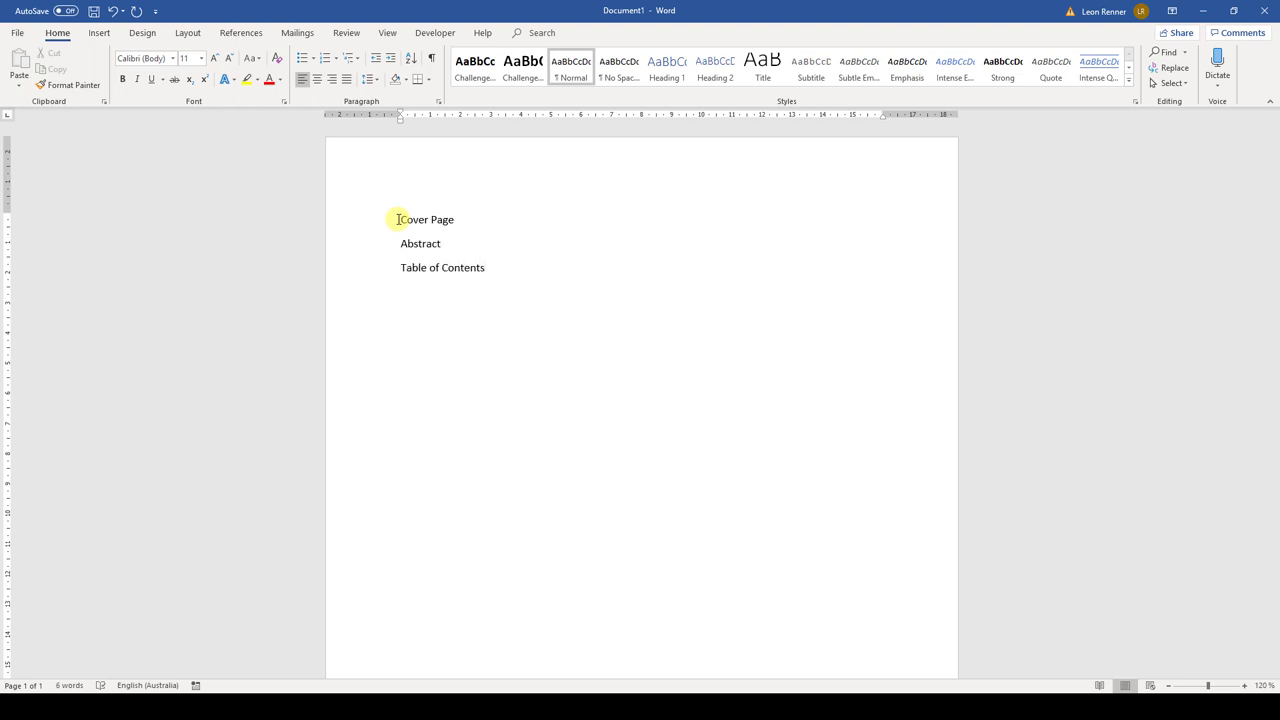
text(List of Tables)
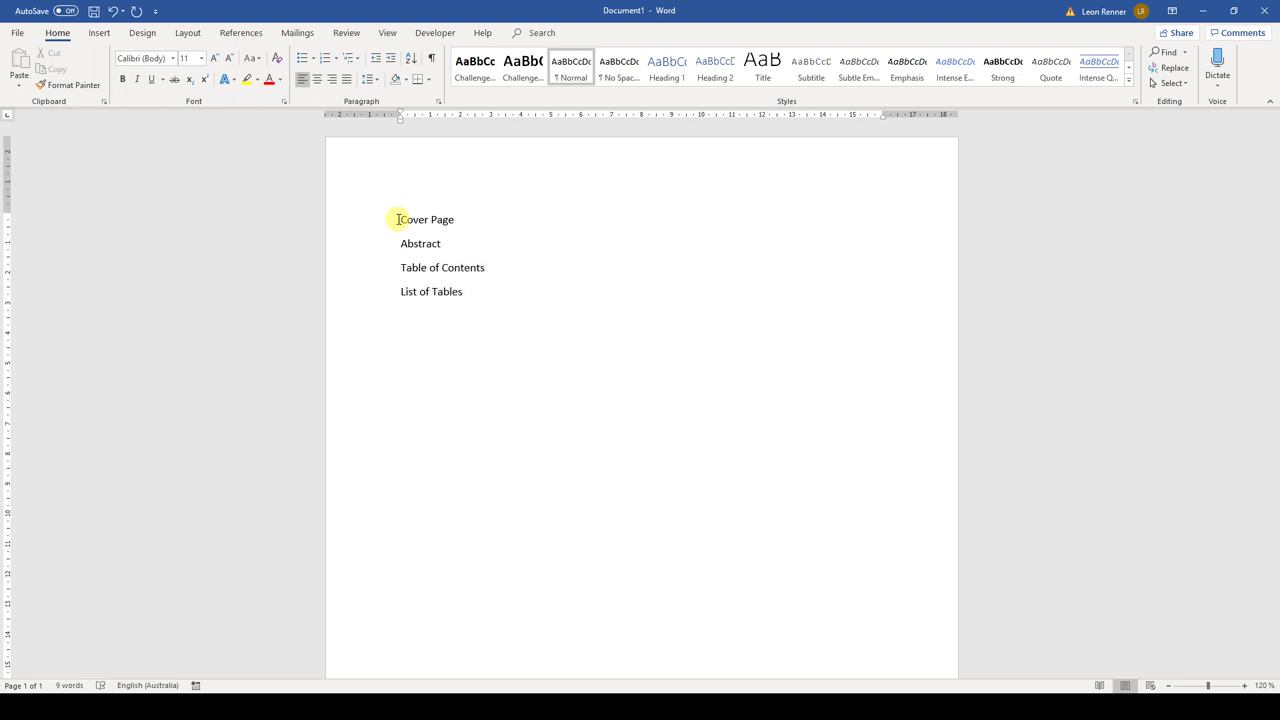
text(List of Figures)
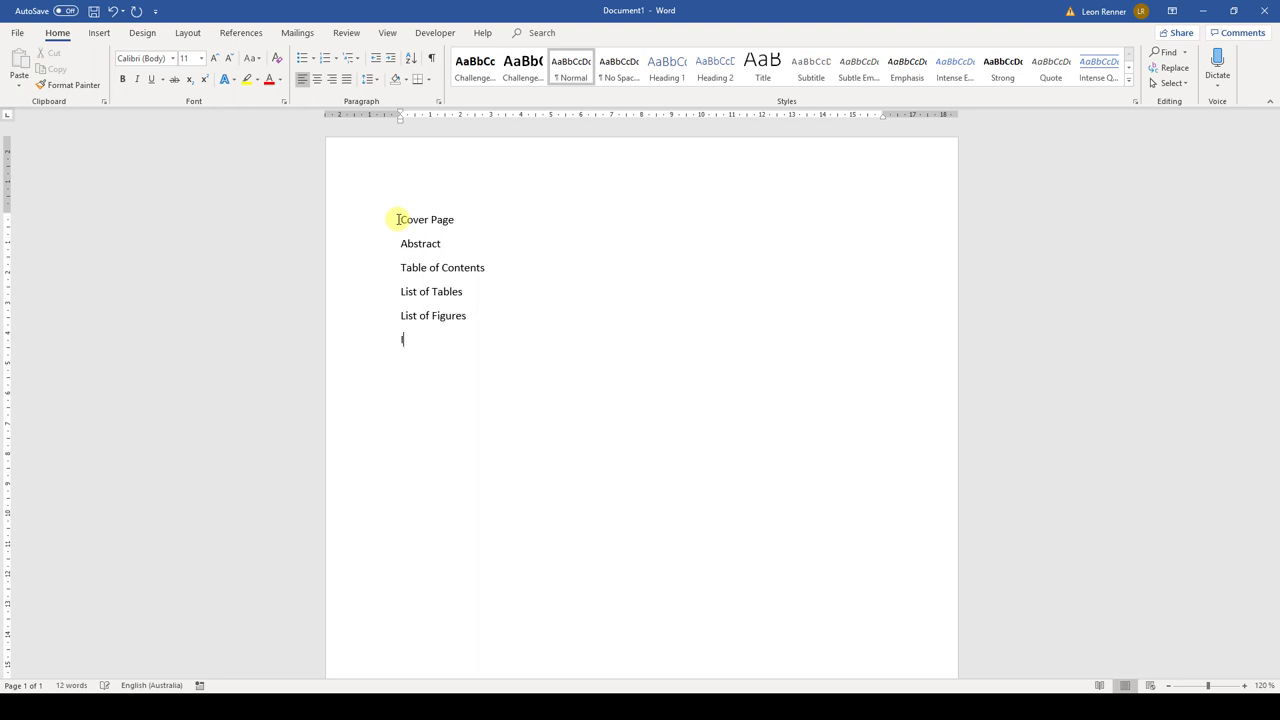
text(Introduction)
text(Sec)
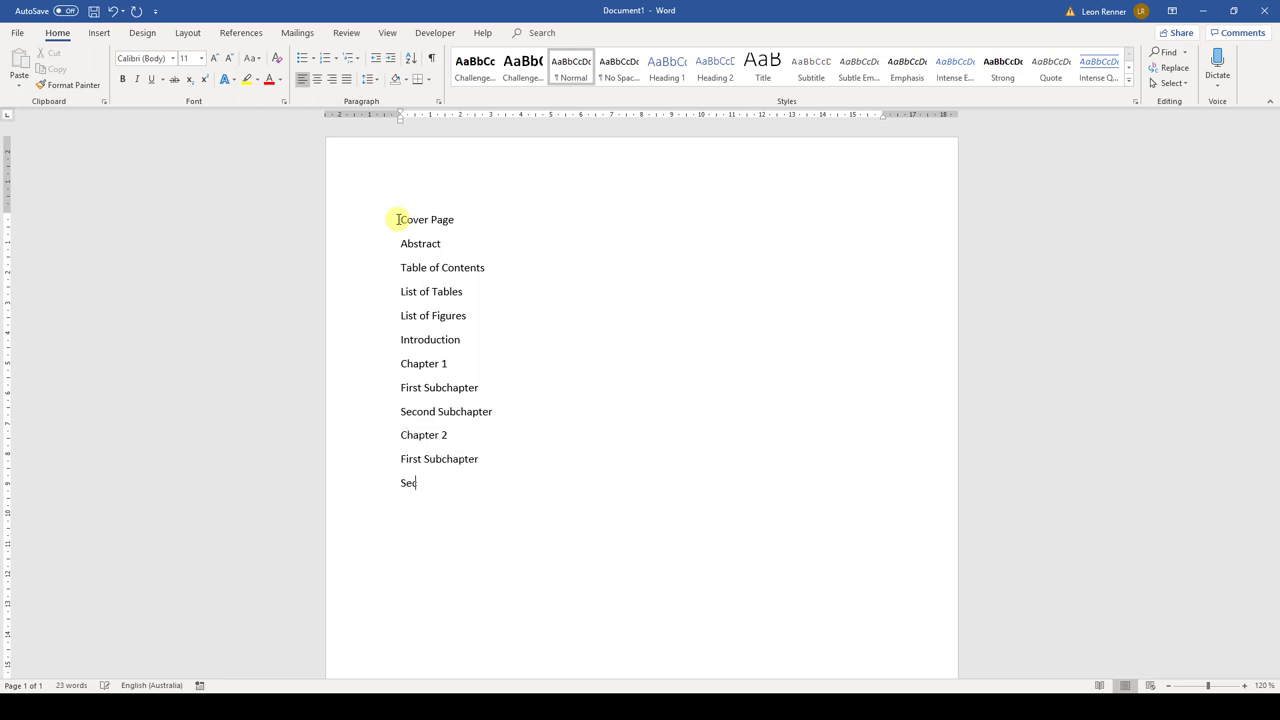
text(ond Subchapter)
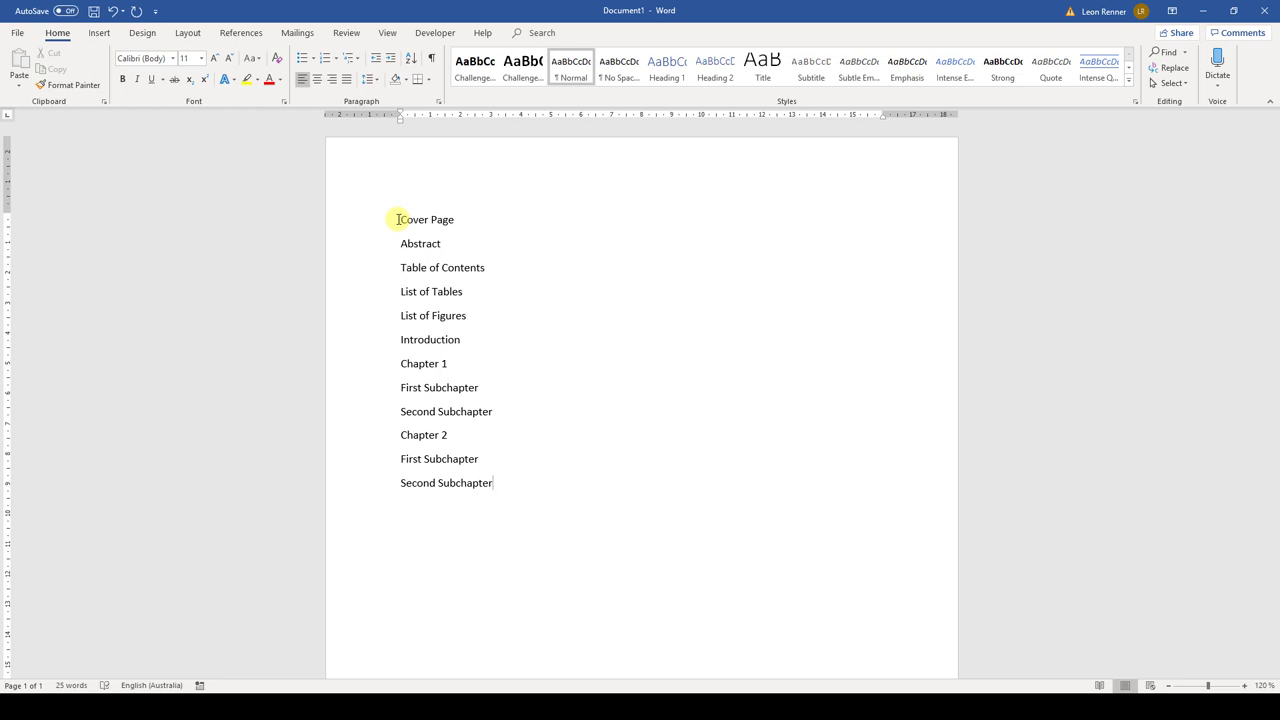
text(Conclusion)
text(Table of References)
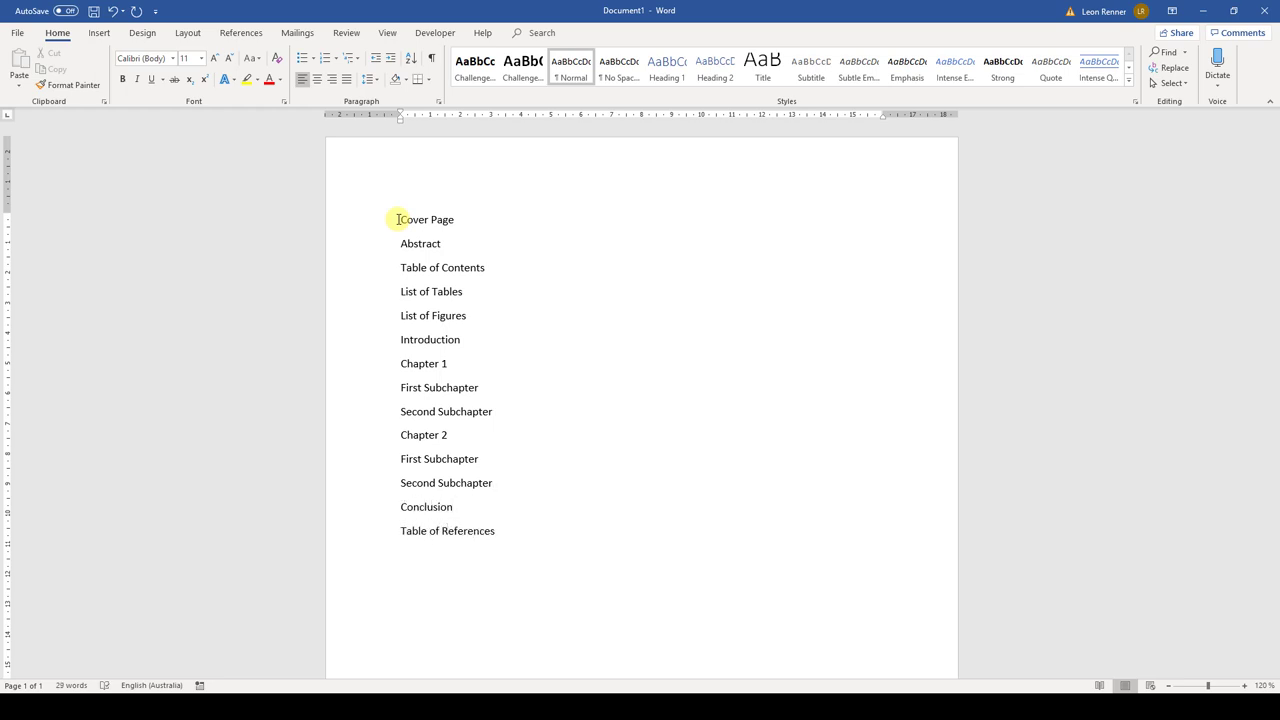
Apply Heading 1 to every section title and Heading 2 to the First/Second Subchapter lines.
drag(398, 218, 478, 458)
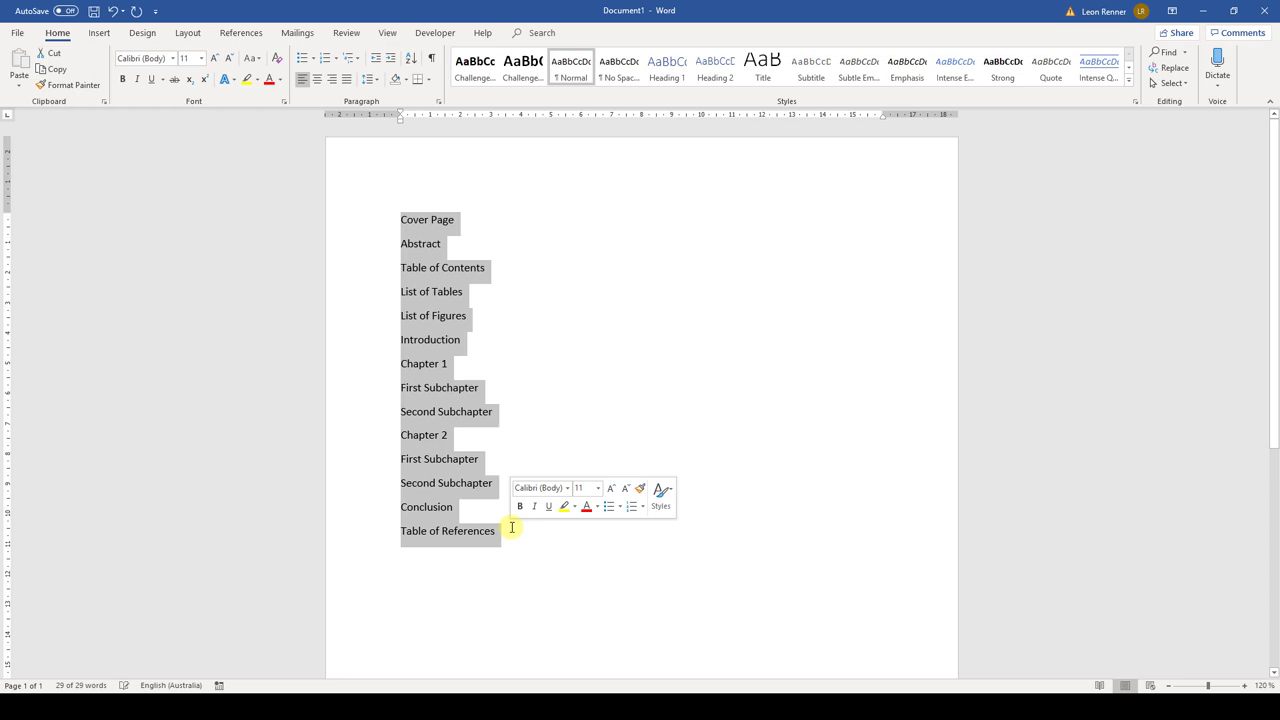
click(670, 68)
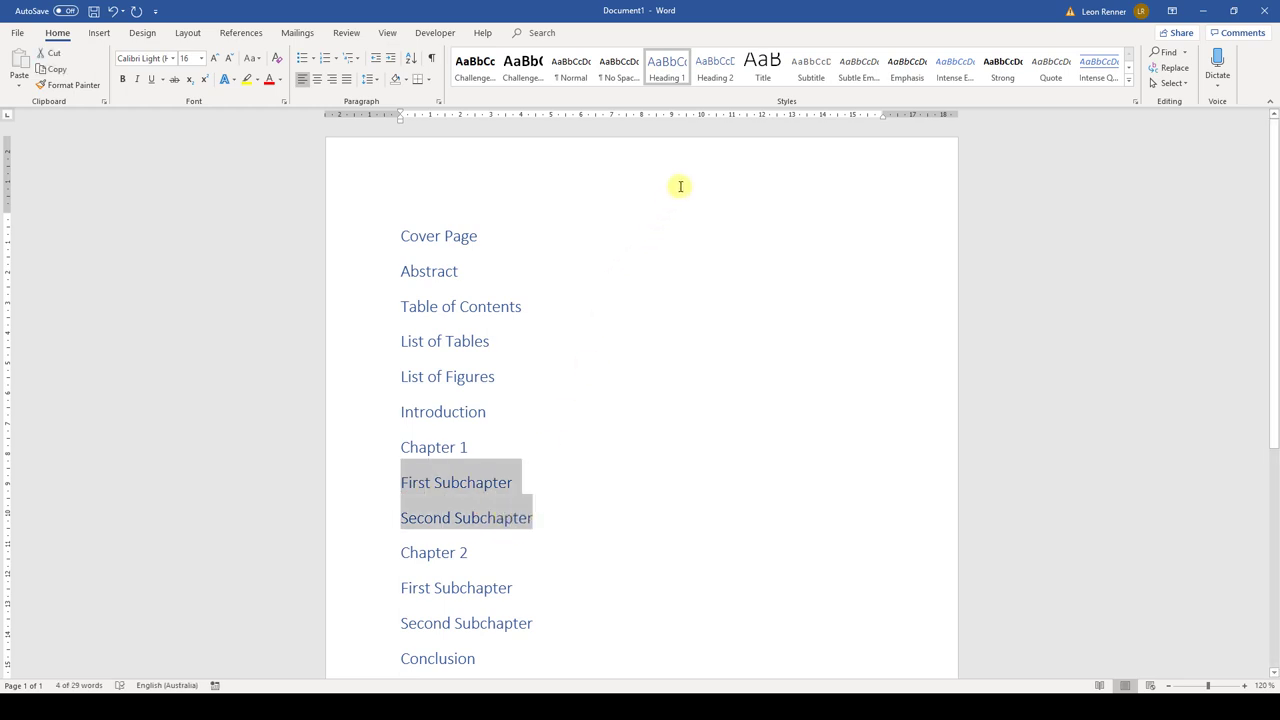
click(716, 62)
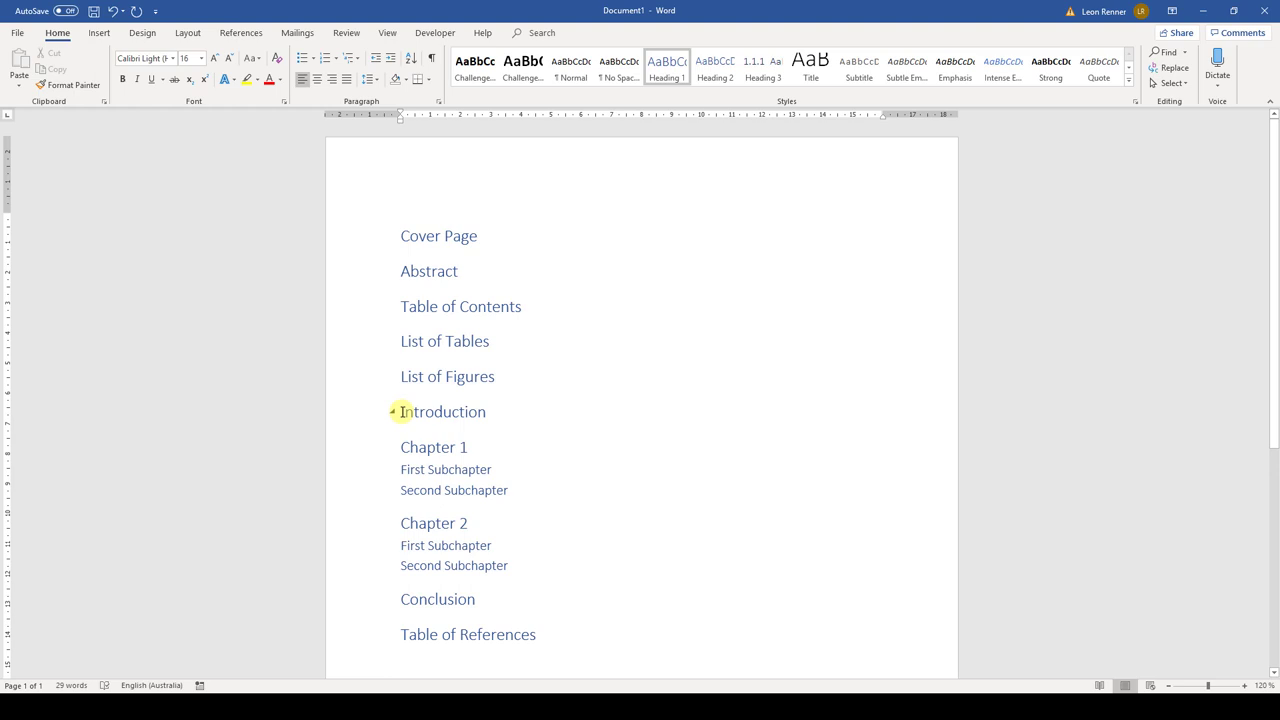
Apply the 1 / 1.1 heading-linked multilevel numbering to Introduction through Table of References.
drag(400, 412, 536, 634)
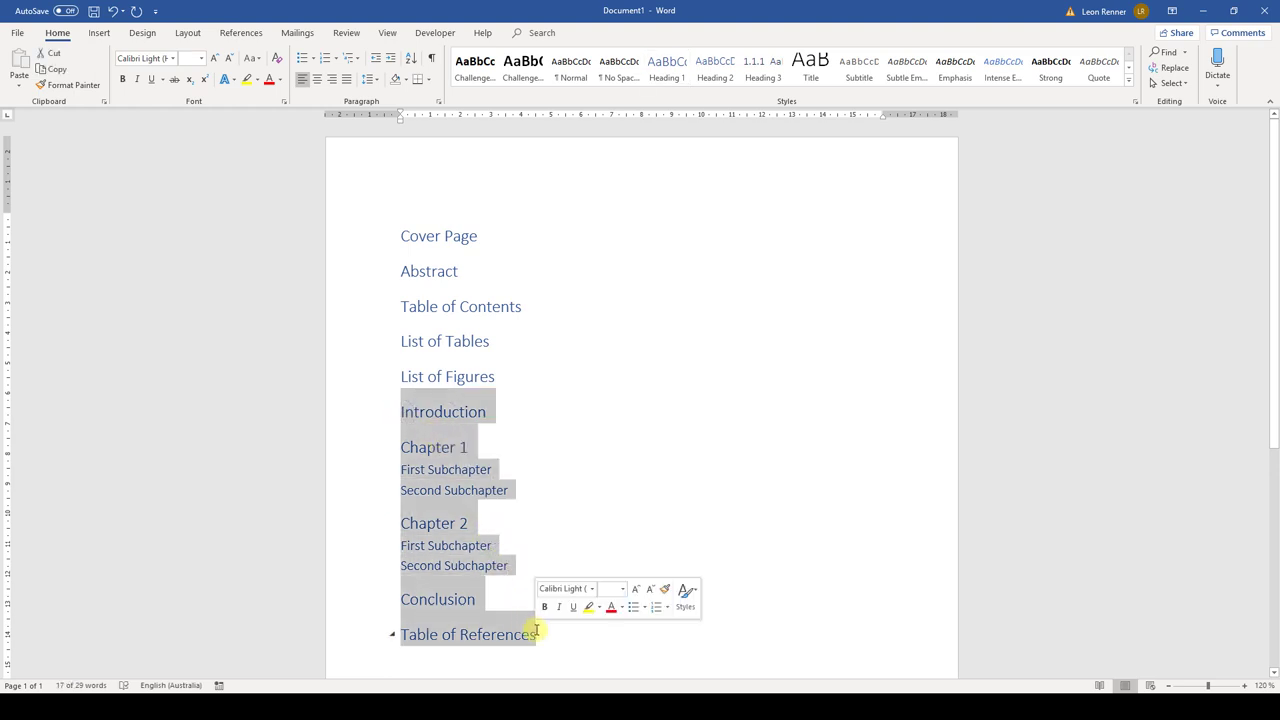
mouse_move(360, 158)
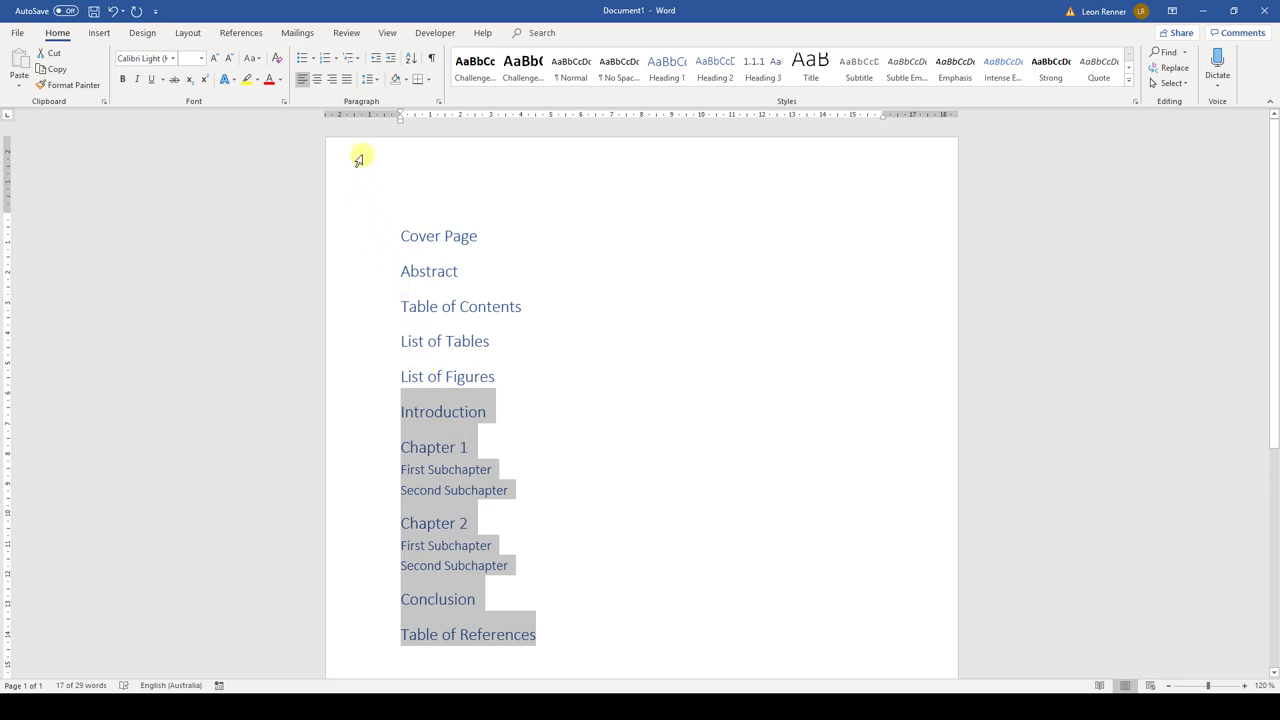
click(352, 56)
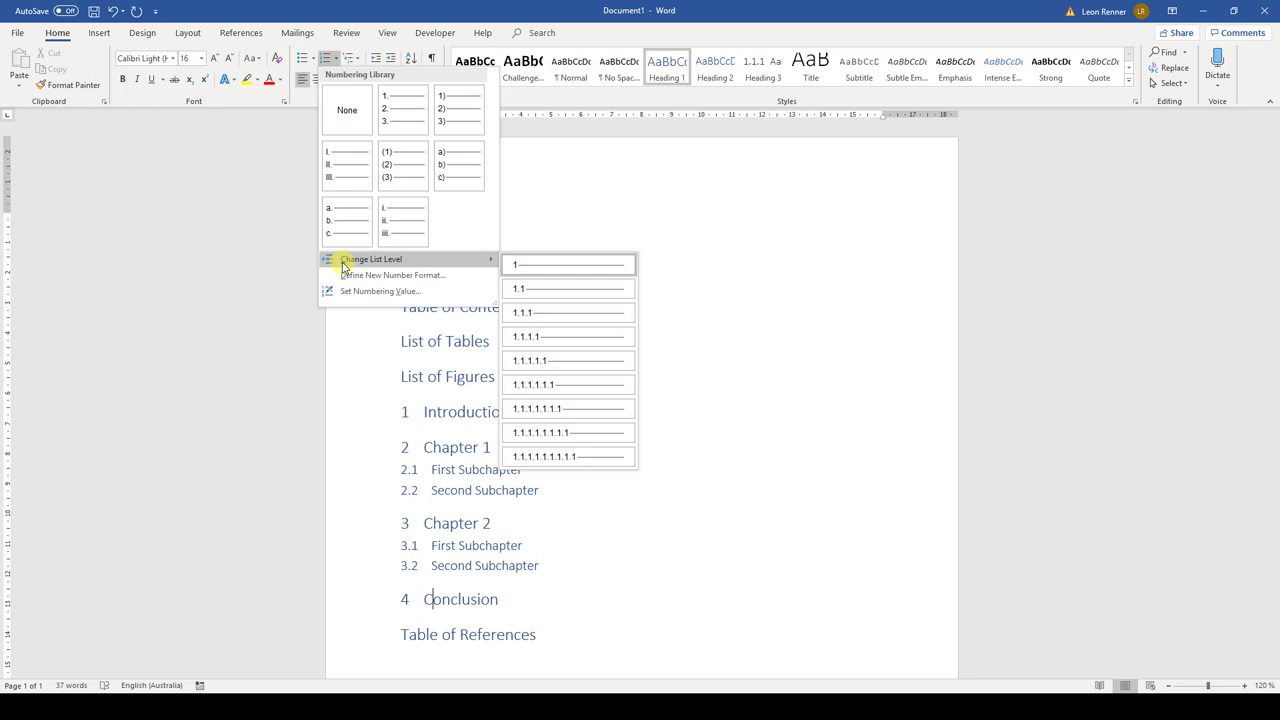
mouse_move(312, 380)
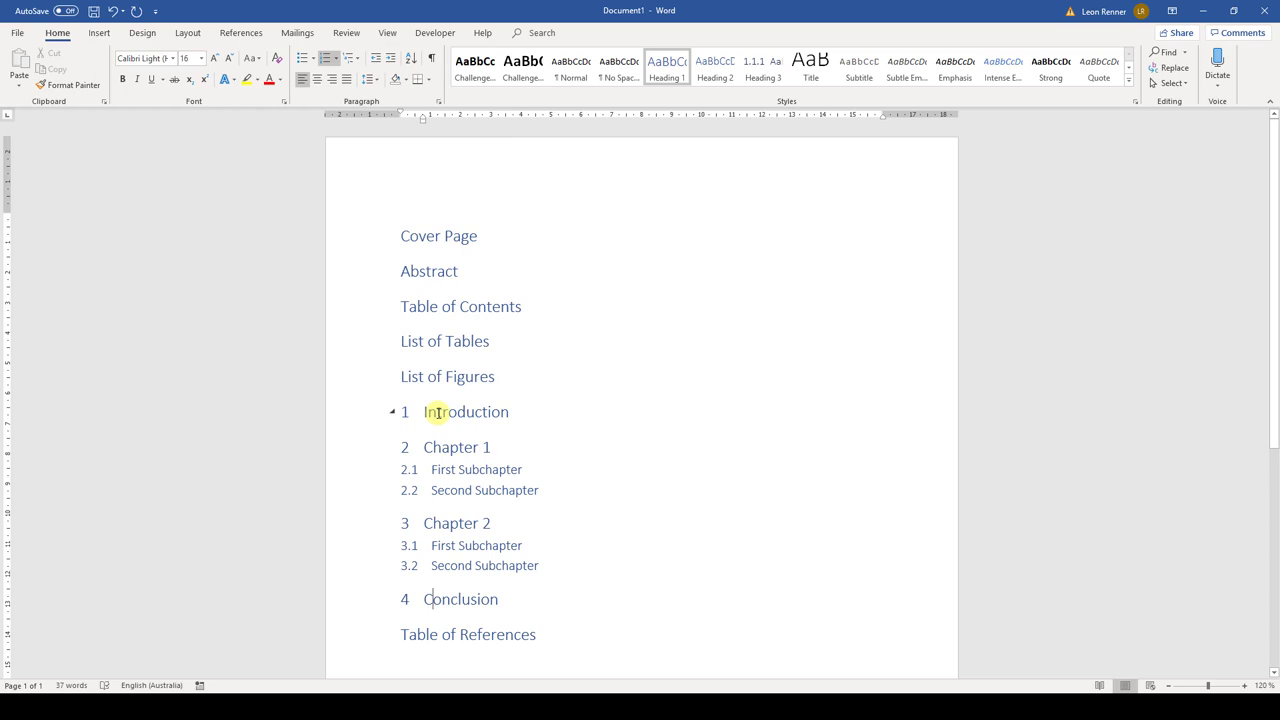
Turn on the Navigation Pane from the View ribbon so all headings are listed.
click(384, 32)
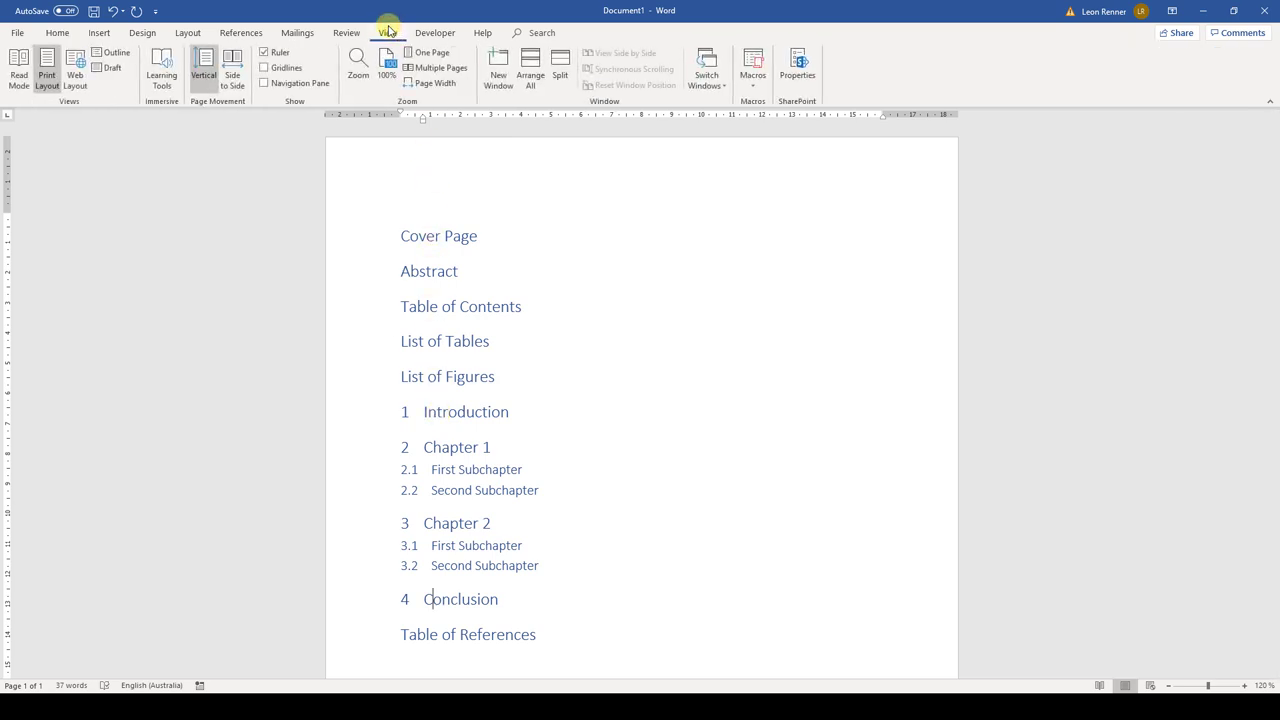
click(264, 84)
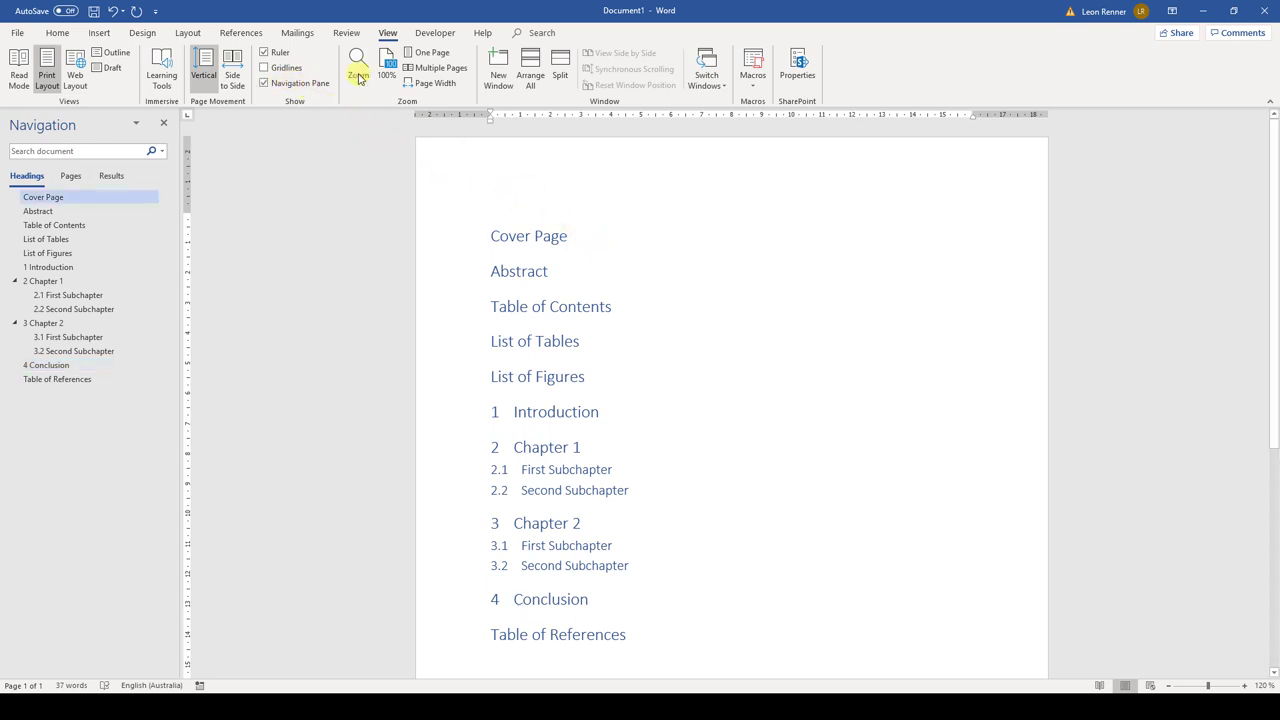
click(164, 56)
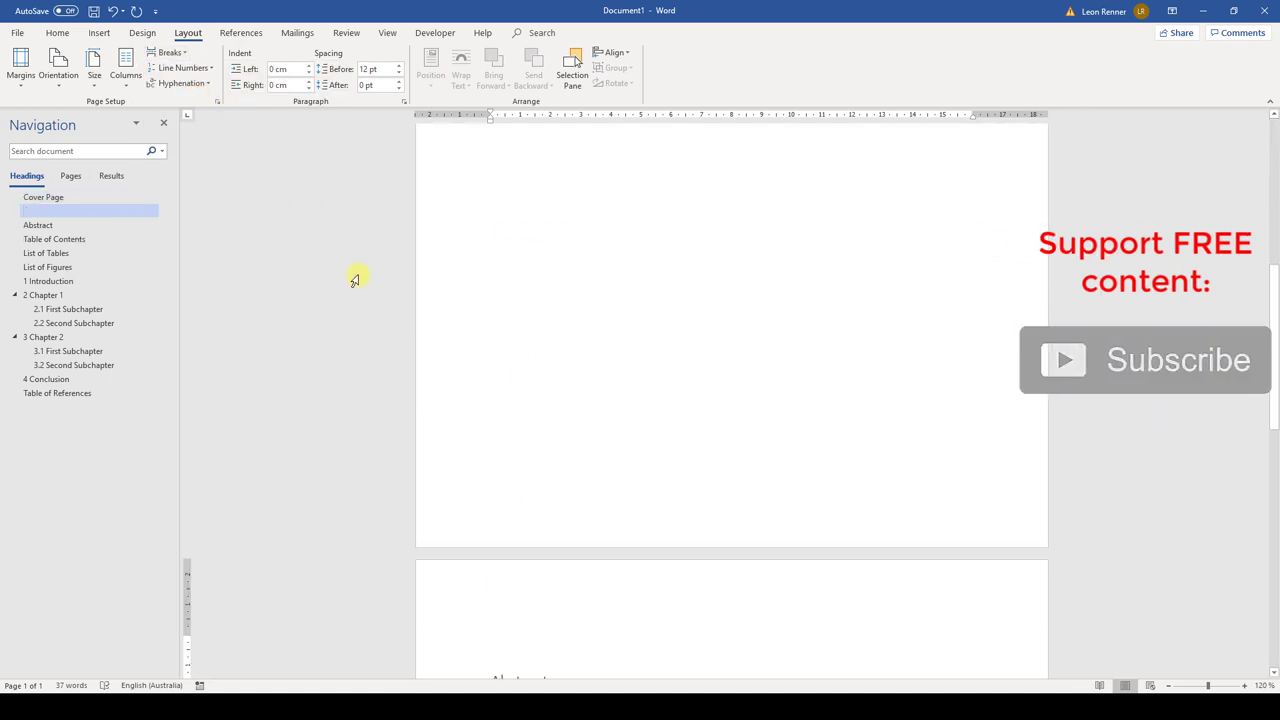
Insert page breaks so Abstract, List of Figures, Introduction and Chapter 2 each begin a new page.
click(38, 212)
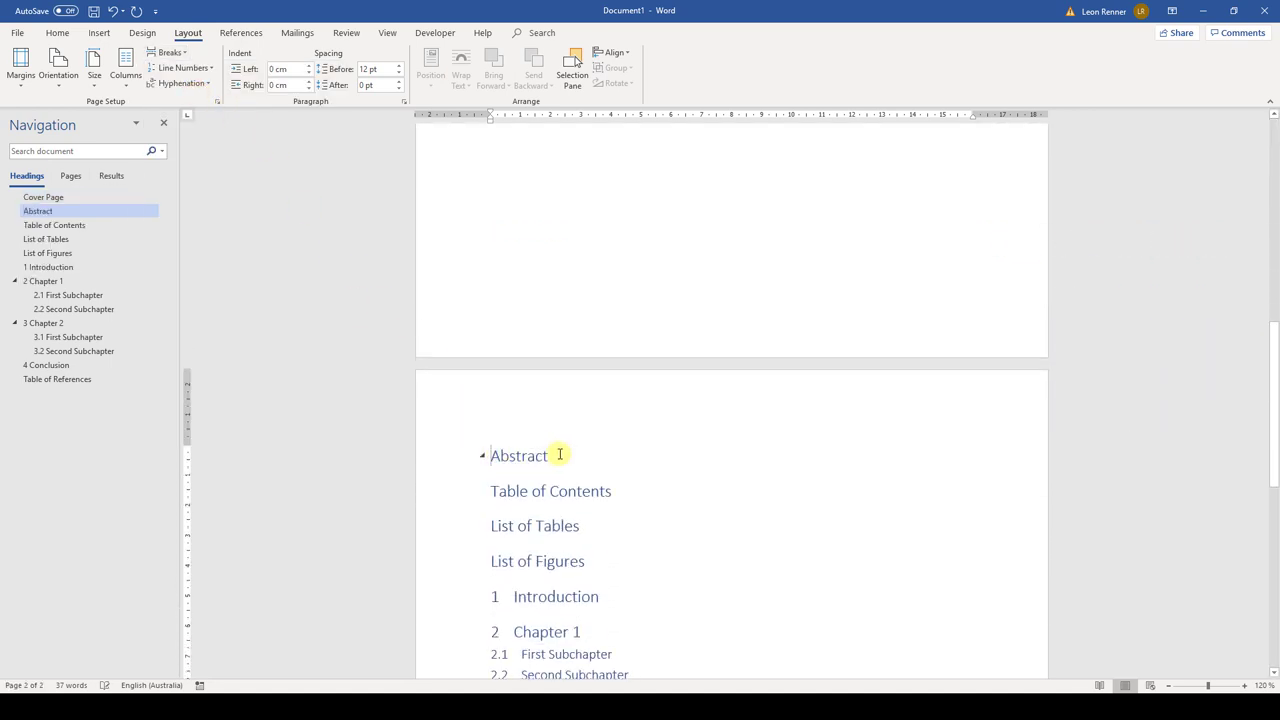
click(170, 50)
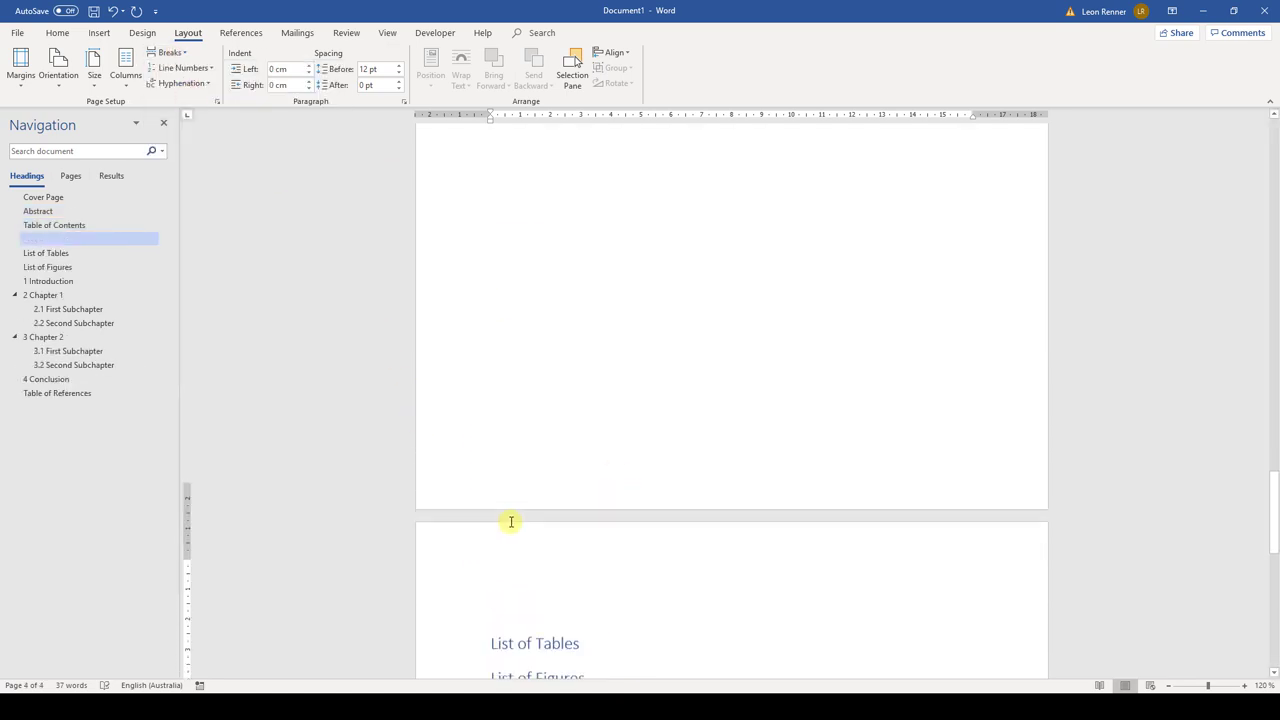
click(48, 268)
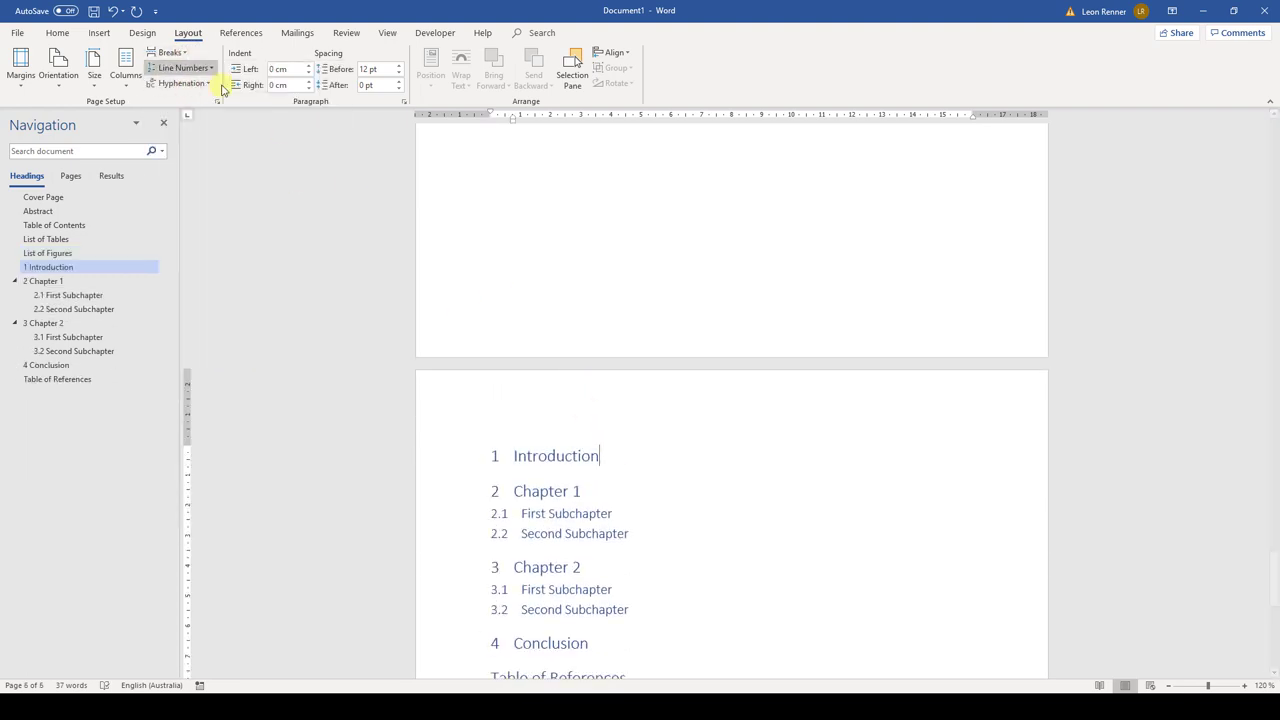
click(168, 52)
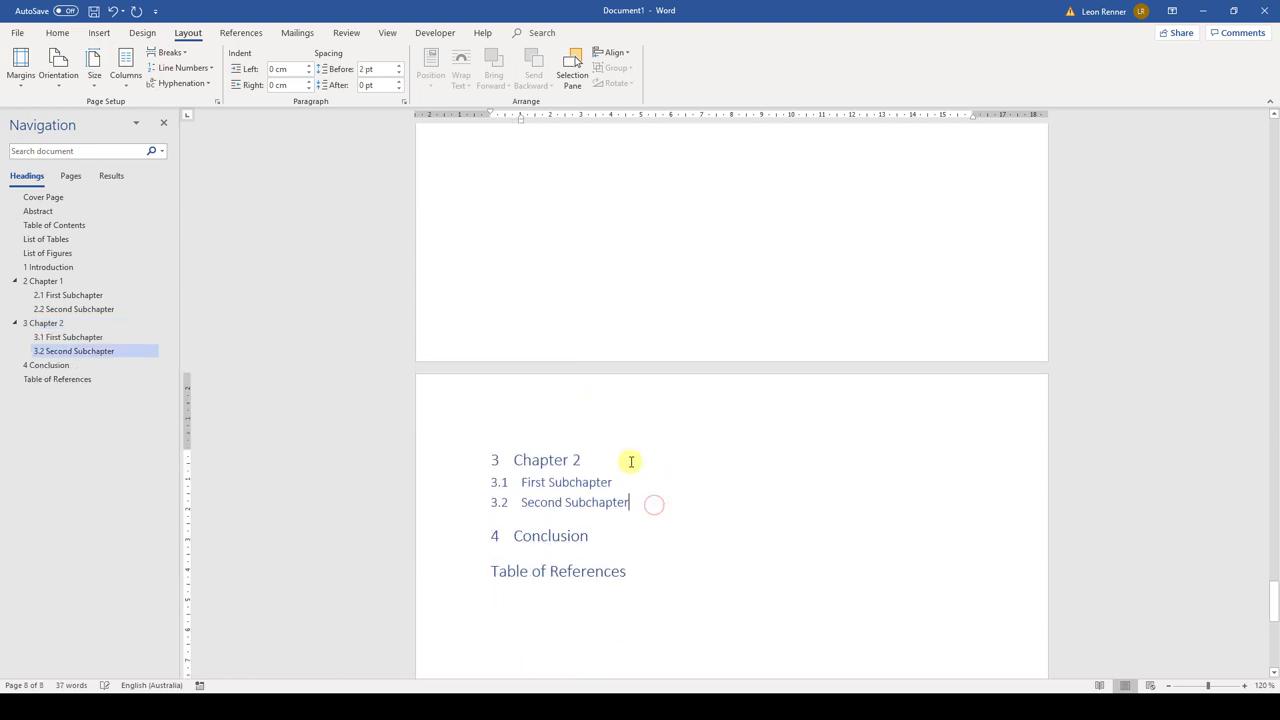
click(168, 54)
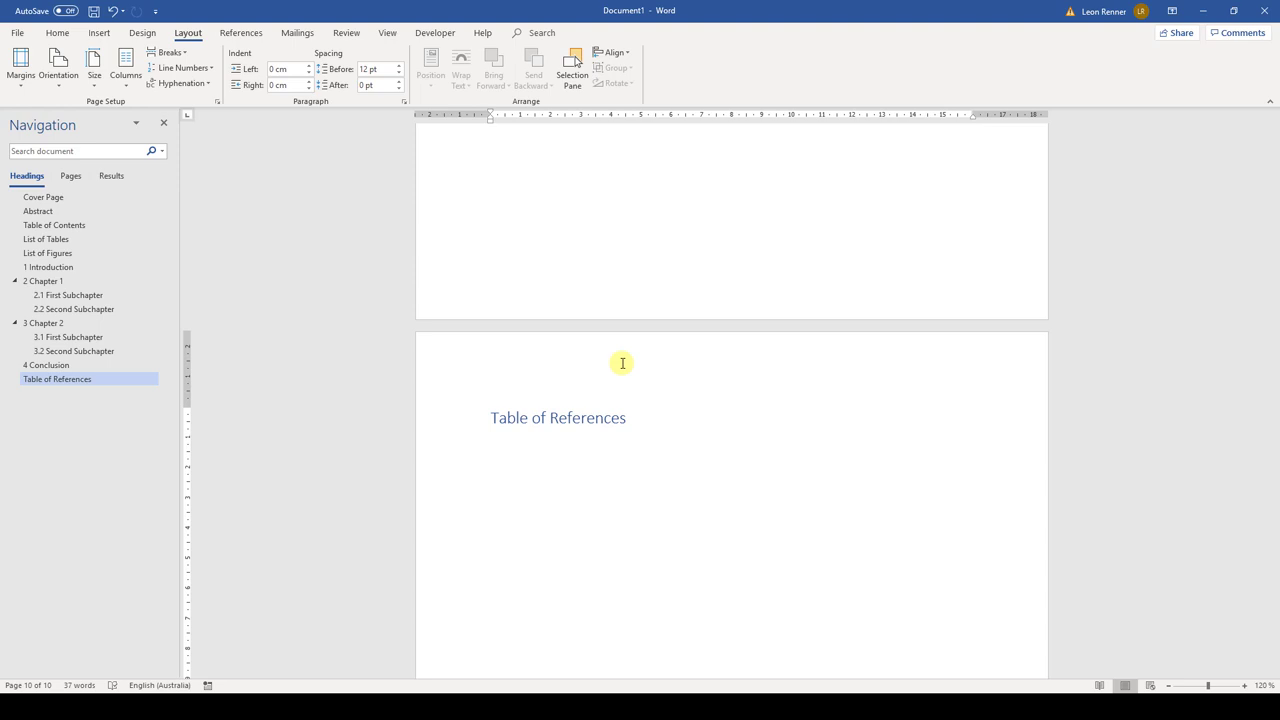
Show formatting marks and add a Next Page section break before the Introduction heading.
click(48, 268)
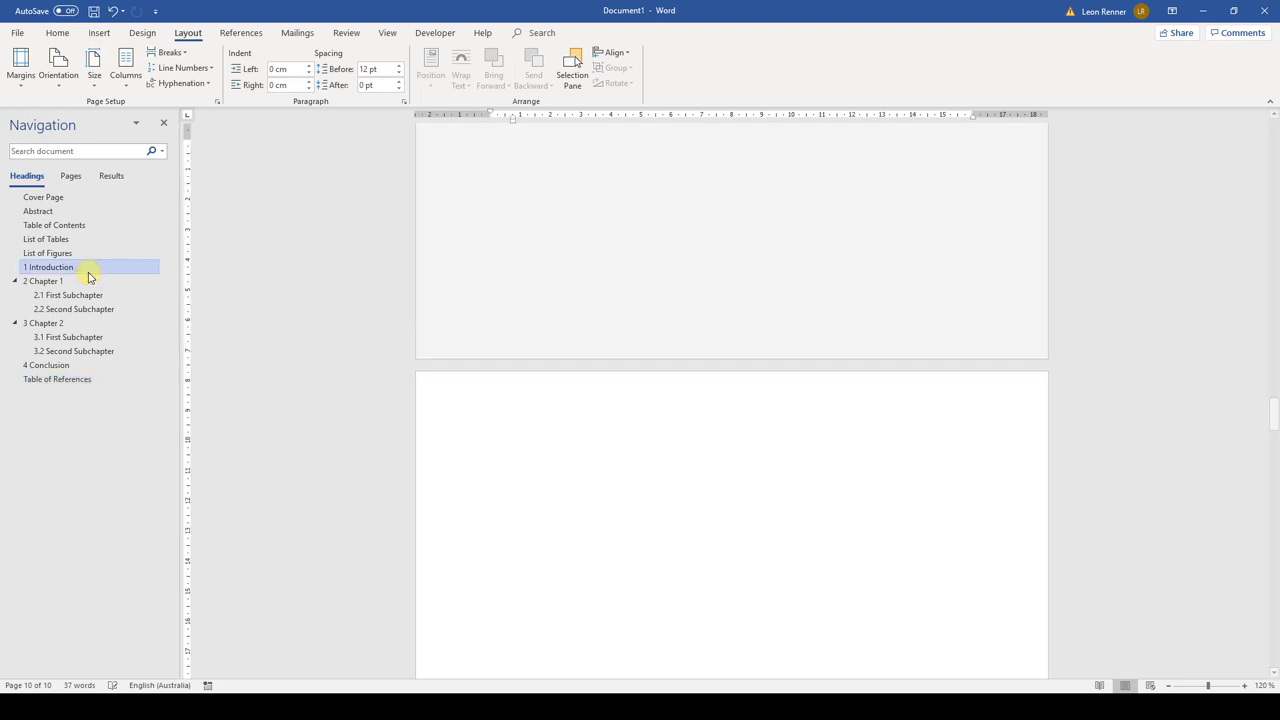
click(48, 268)
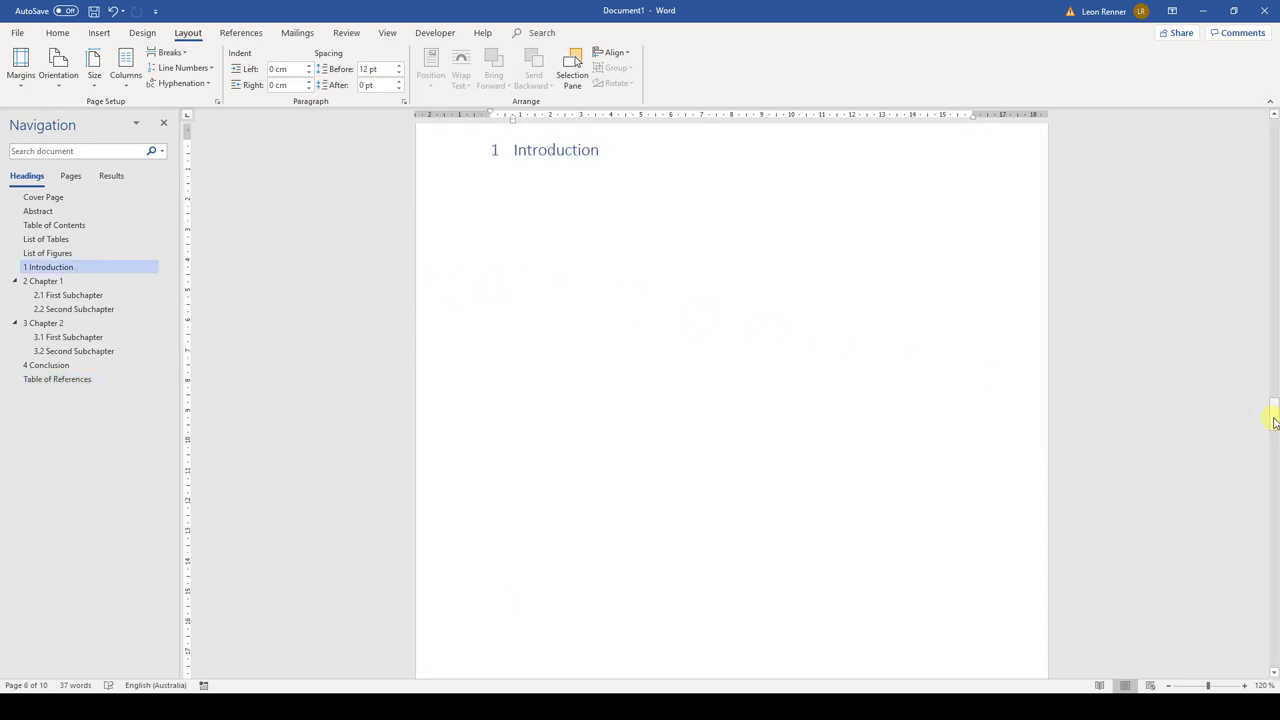
click(46, 252)
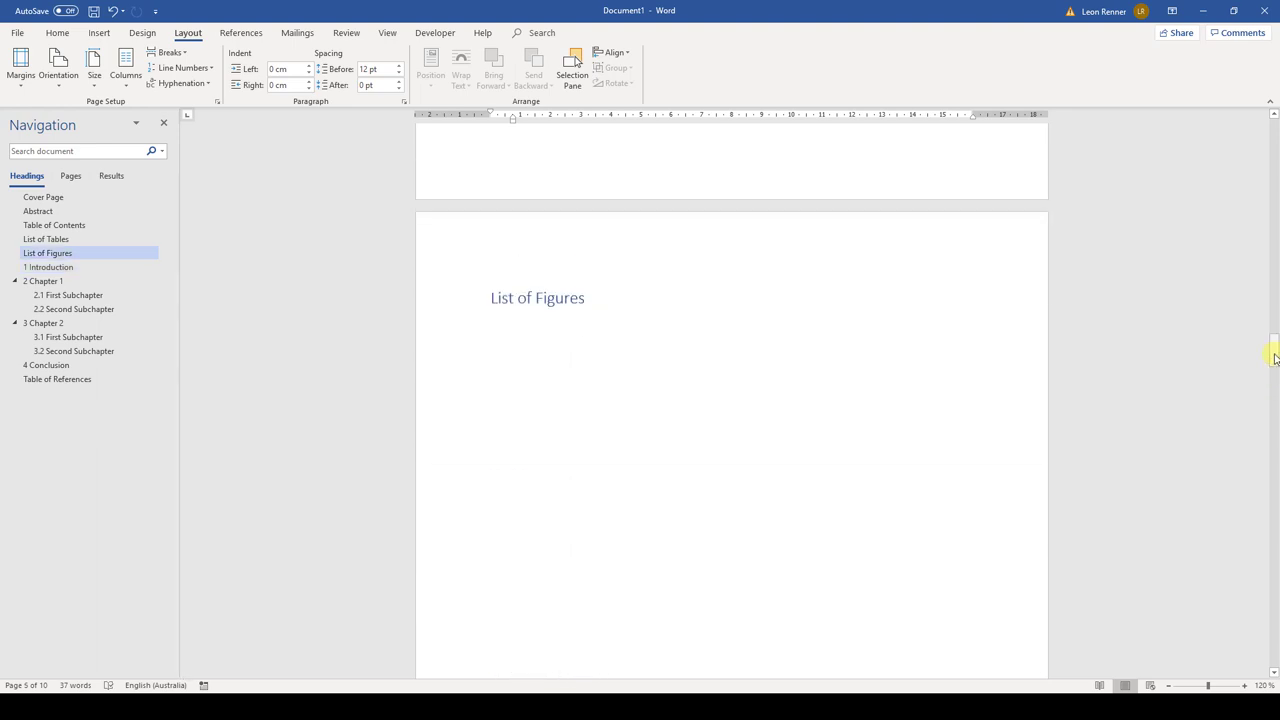
click(56, 34)
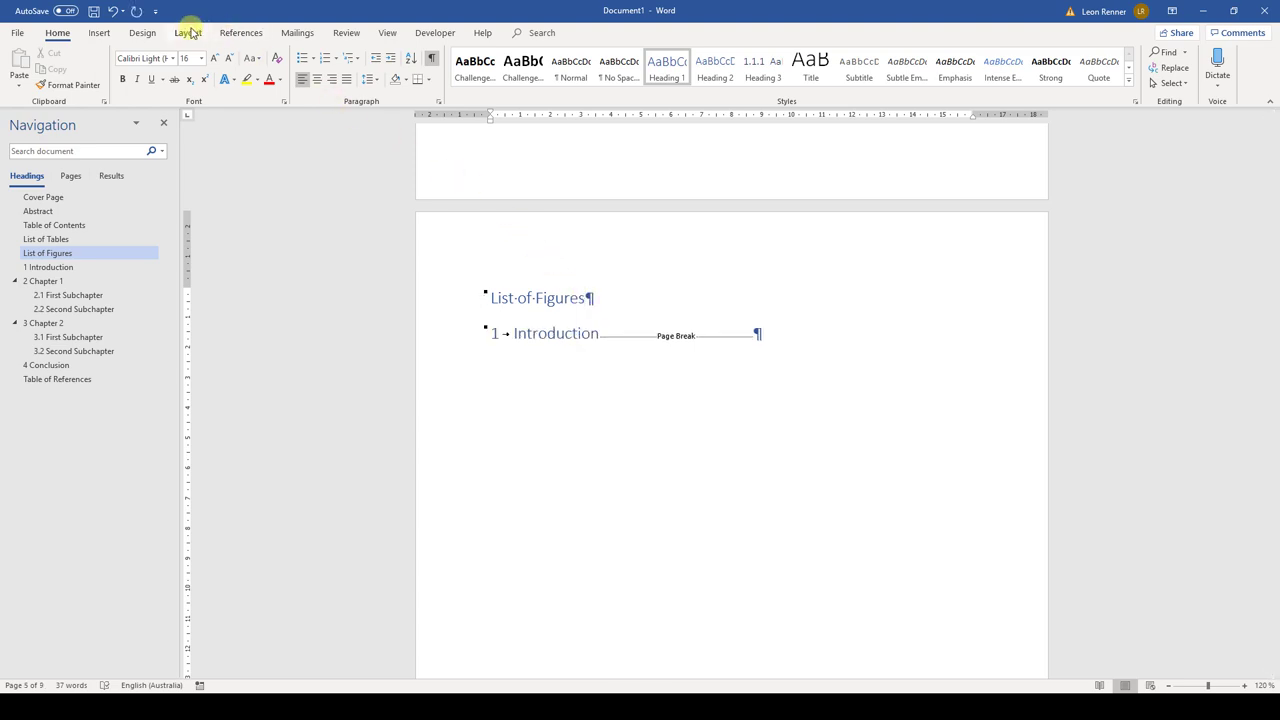
click(188, 32)
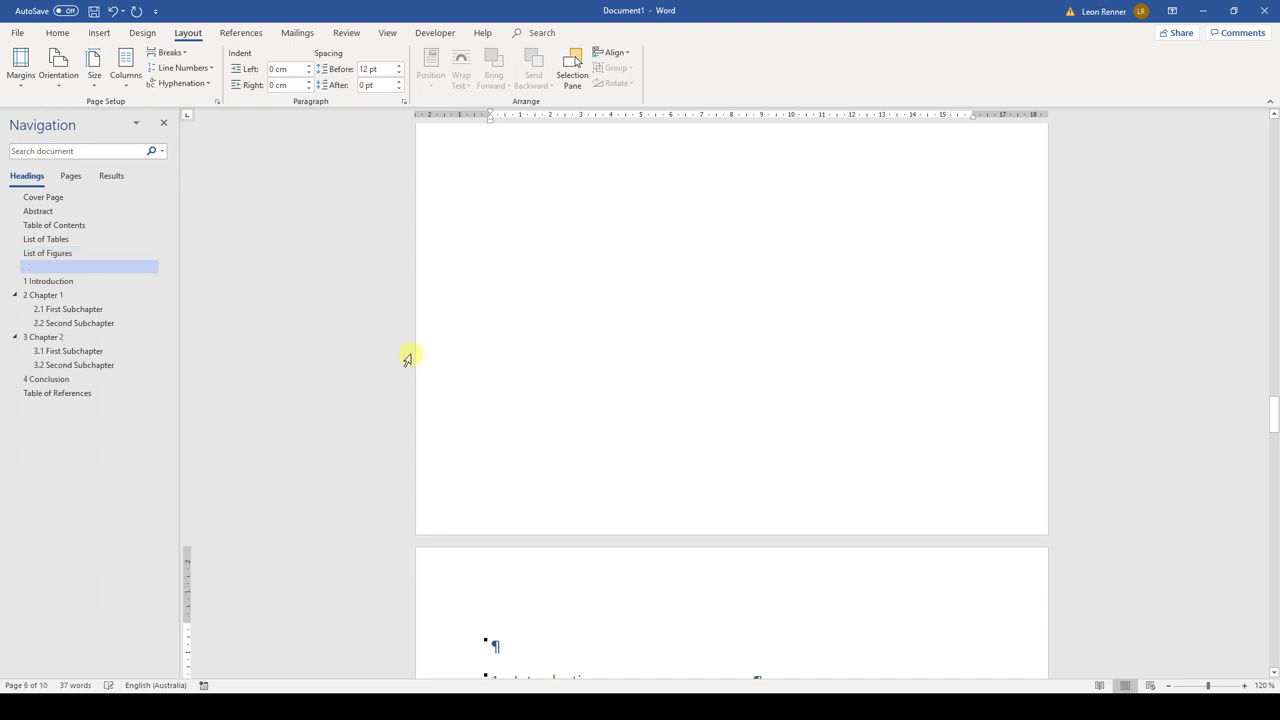
scroll(down, 3)
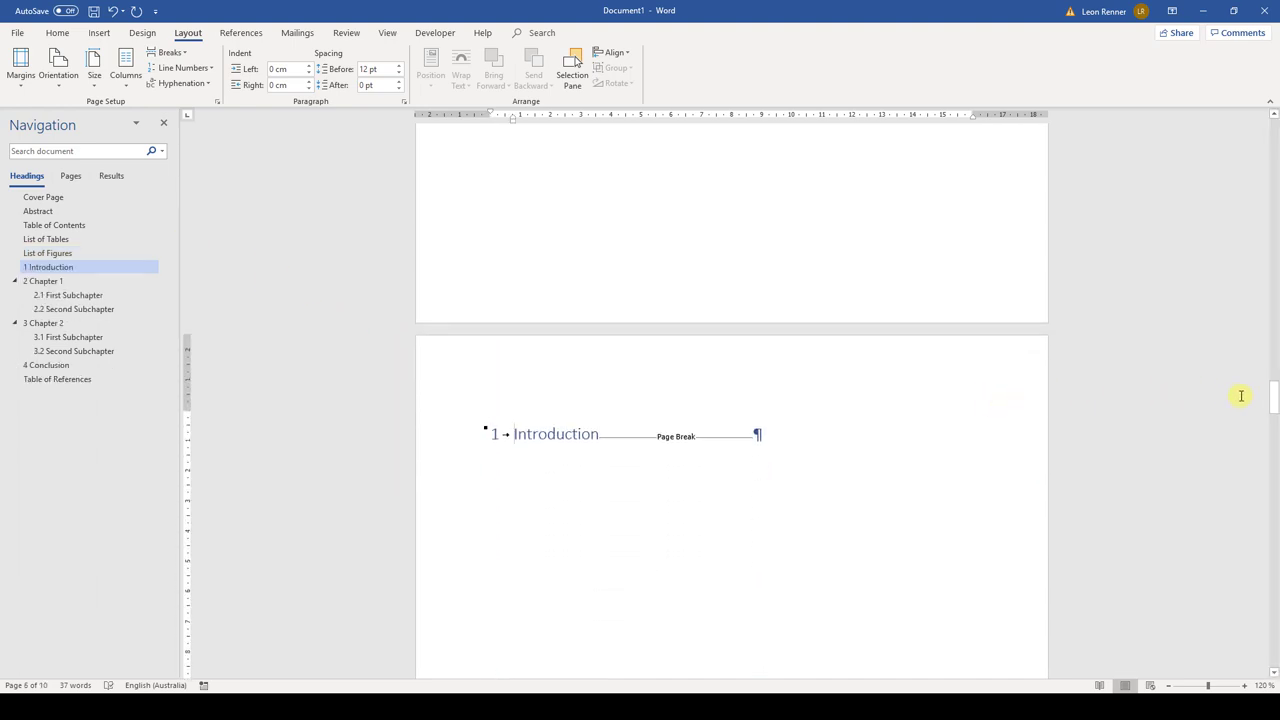
Unlink the Section 2 footer from the front matter and set its page numbering to start at 1.
click(44, 280)
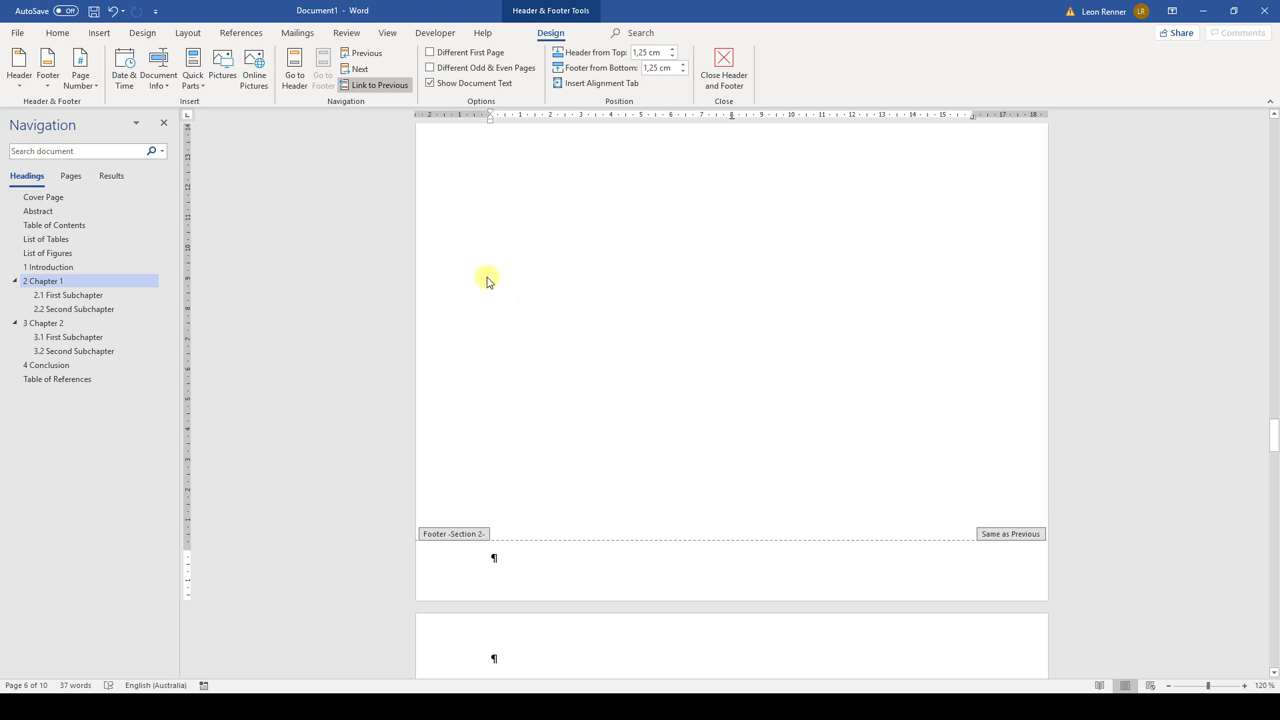
click(378, 84)
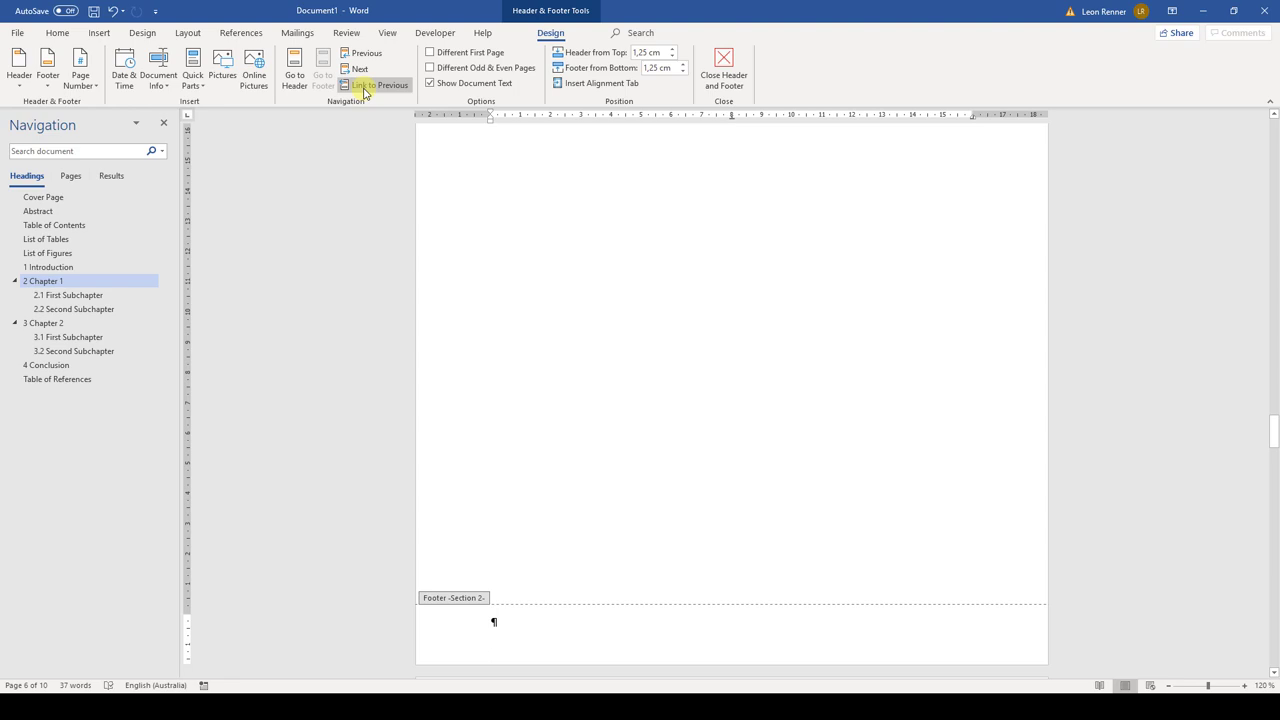
mouse_move(80, 70)
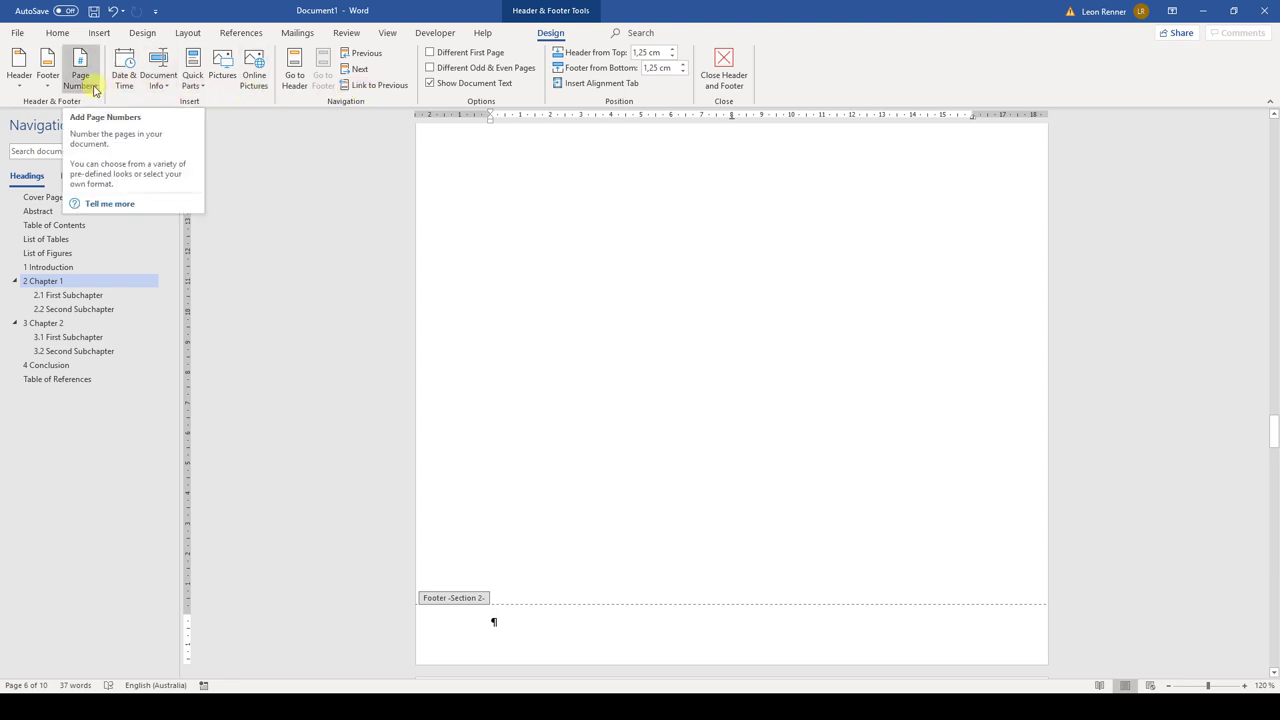
click(78, 80)
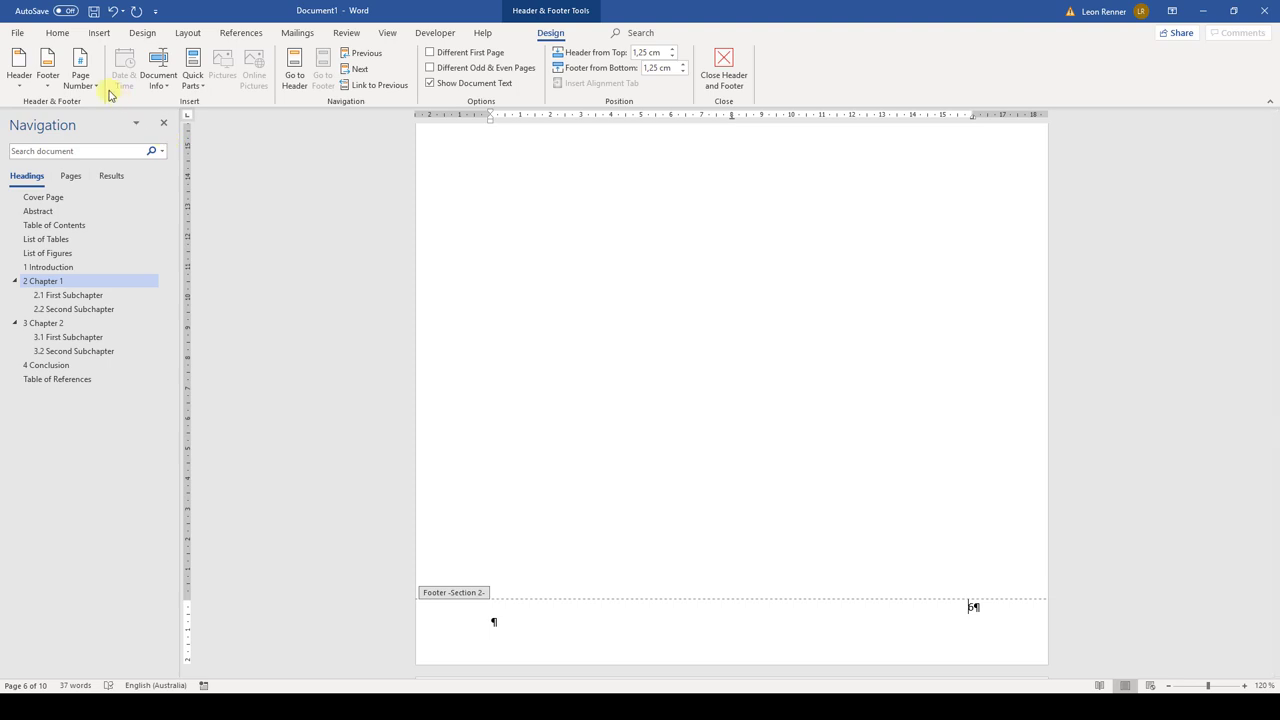
click(76, 72)
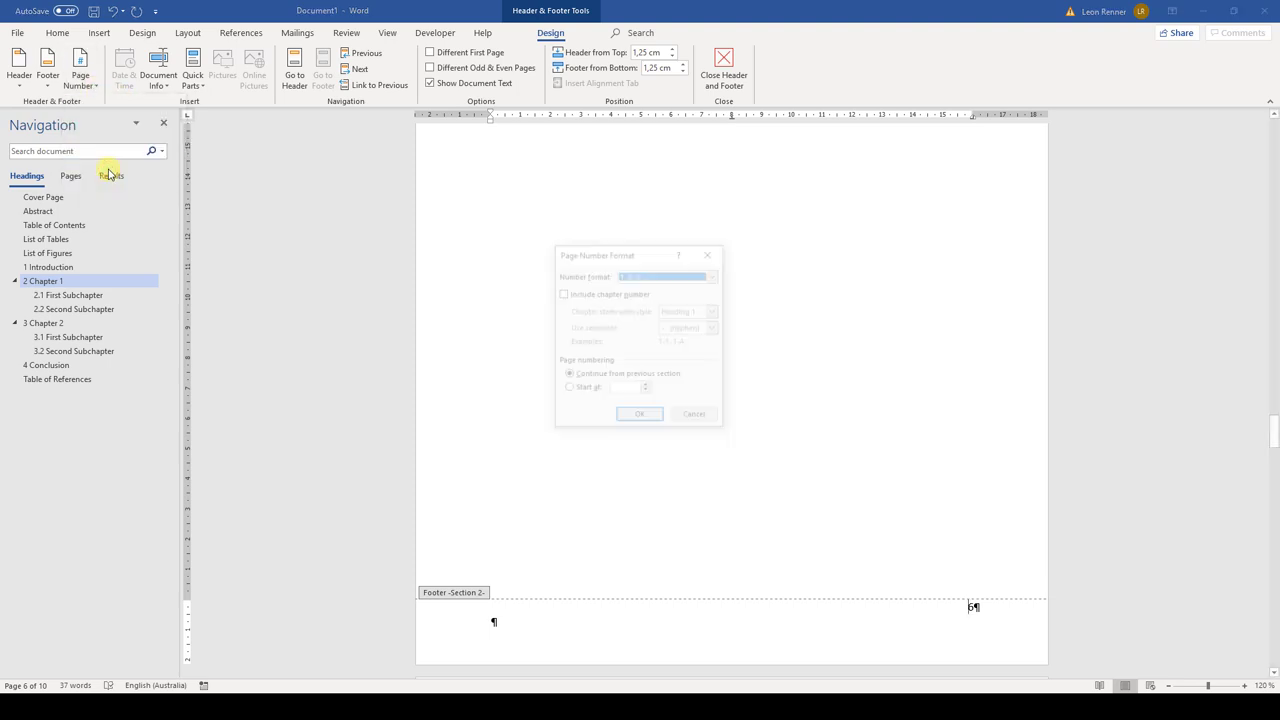
click(568, 388)
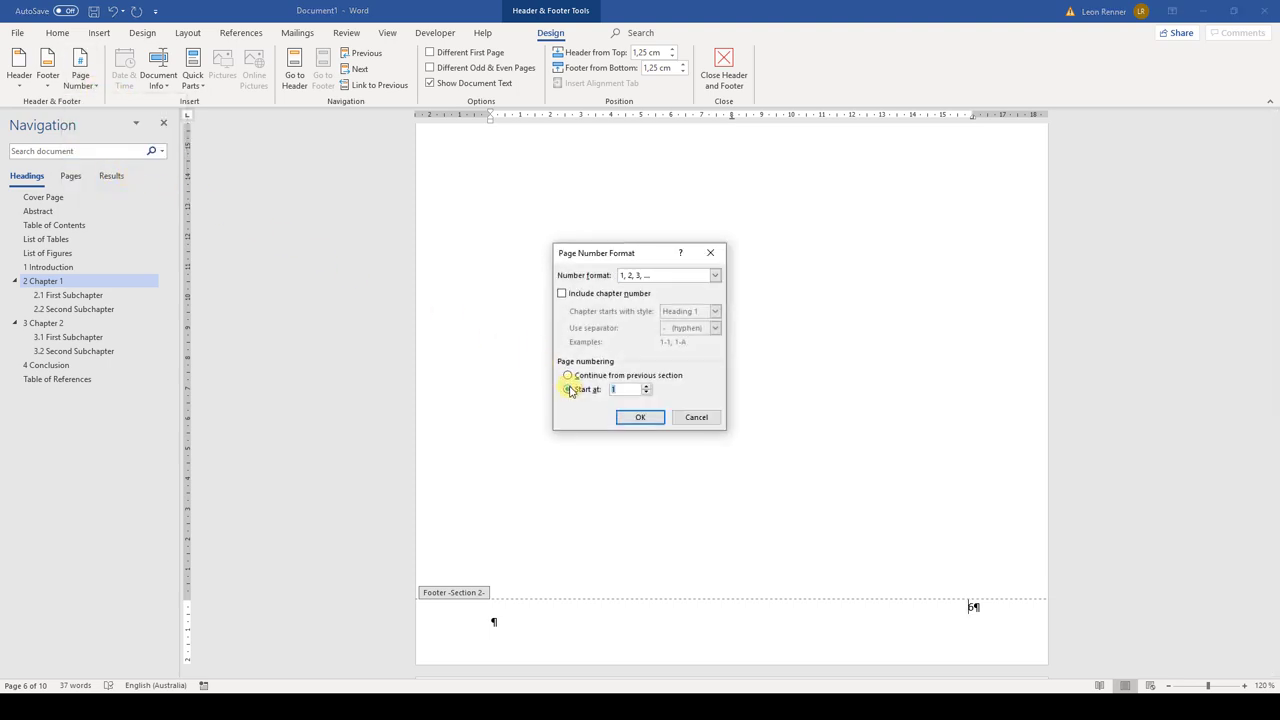
click(640, 418)
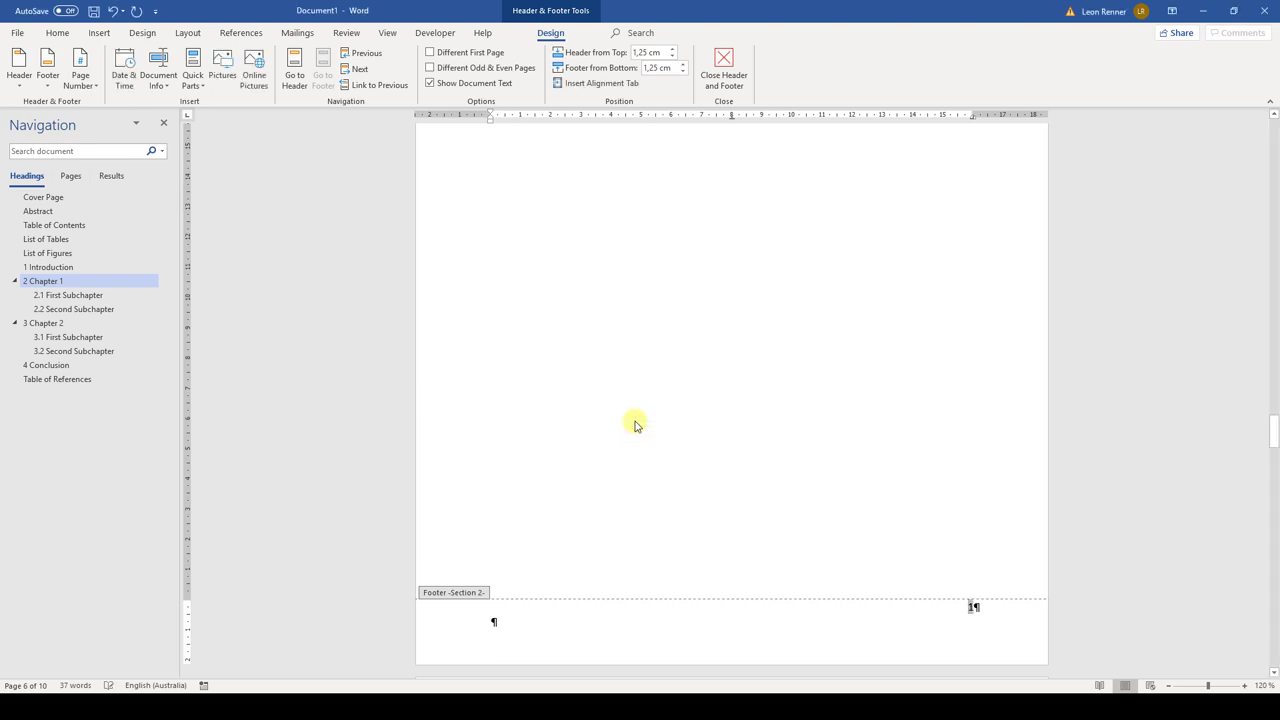
Set the Section 1 footer's page number format to lowercase Roman numerals (i, ii, iii).
scroll(down, 3)
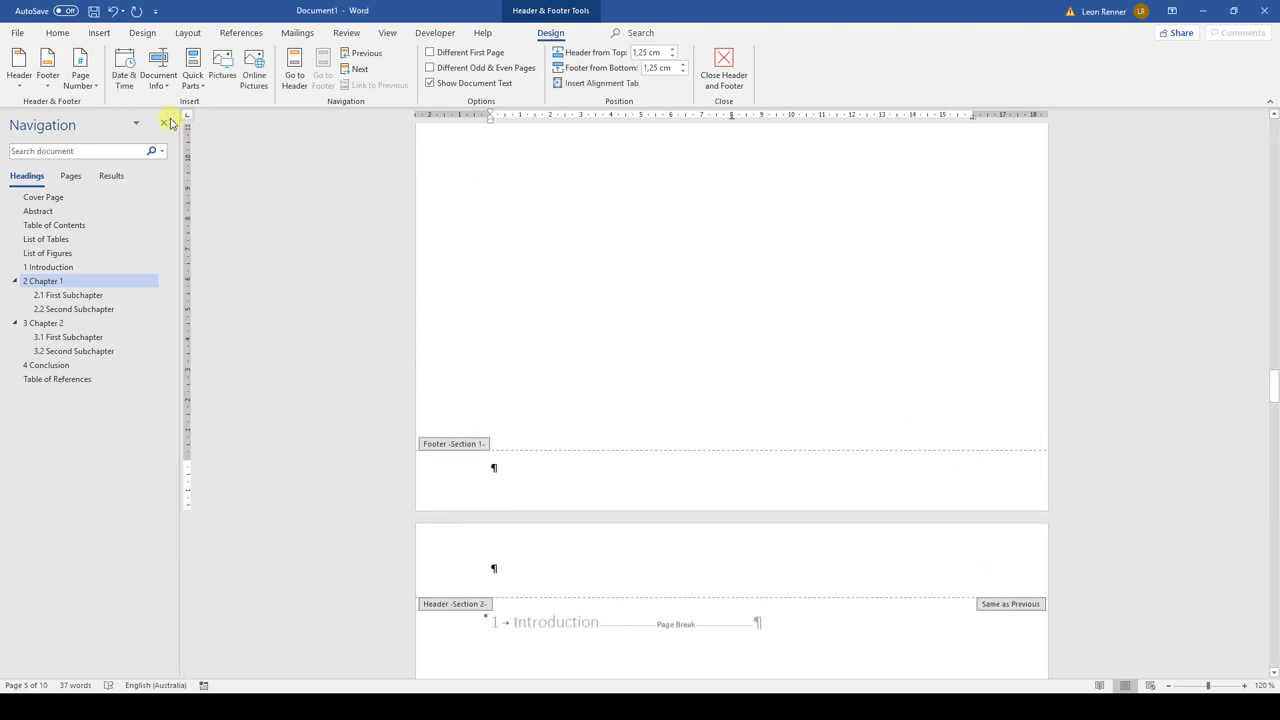
click(100, 76)
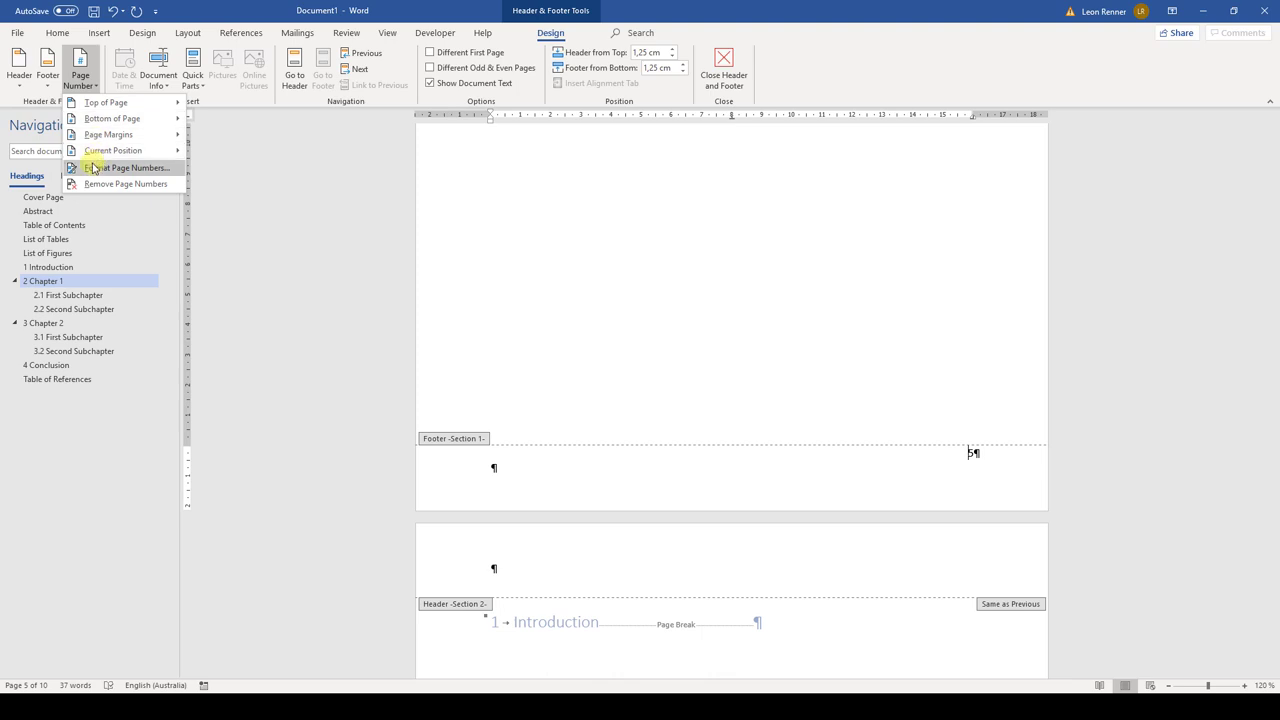
click(128, 168)
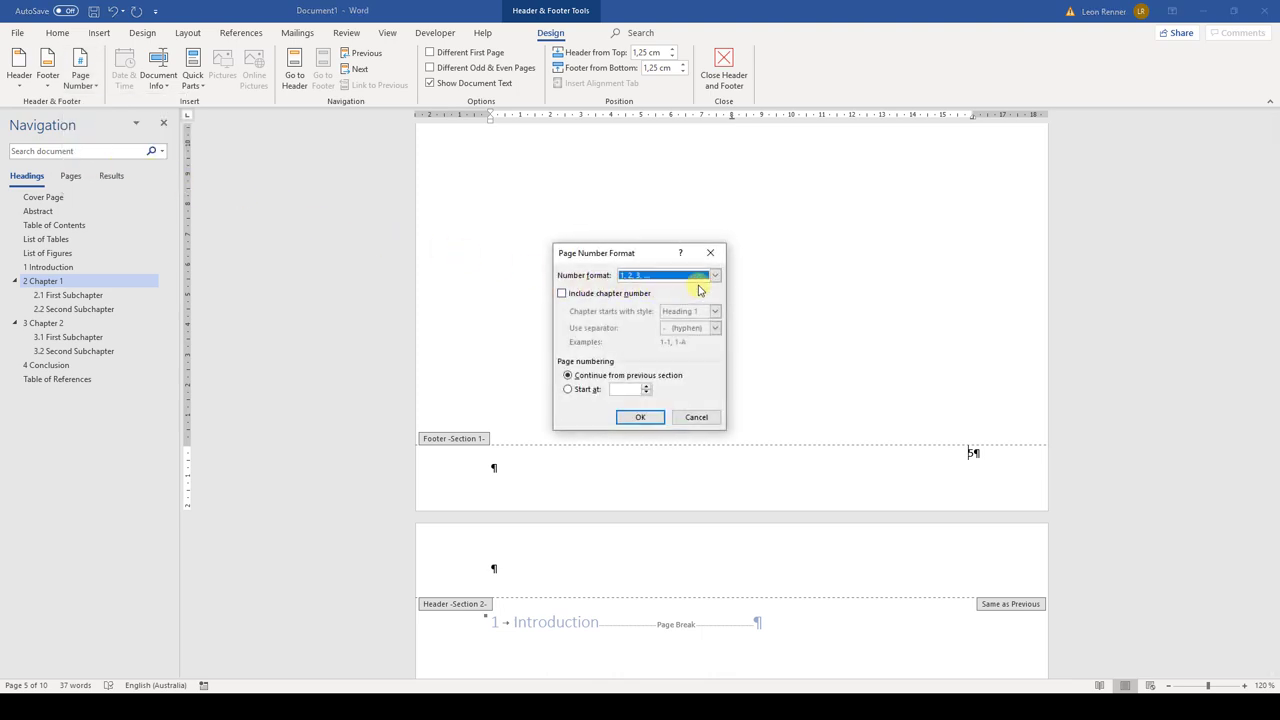
click(712, 276)
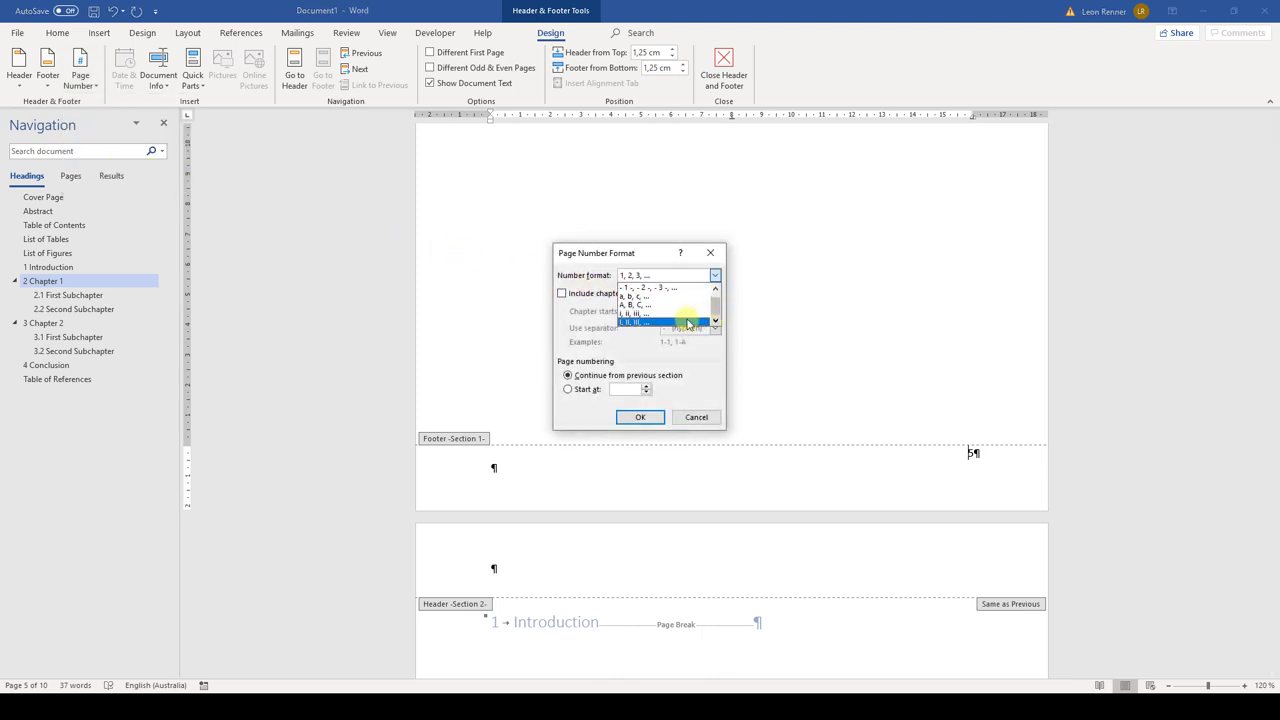
click(640, 418)
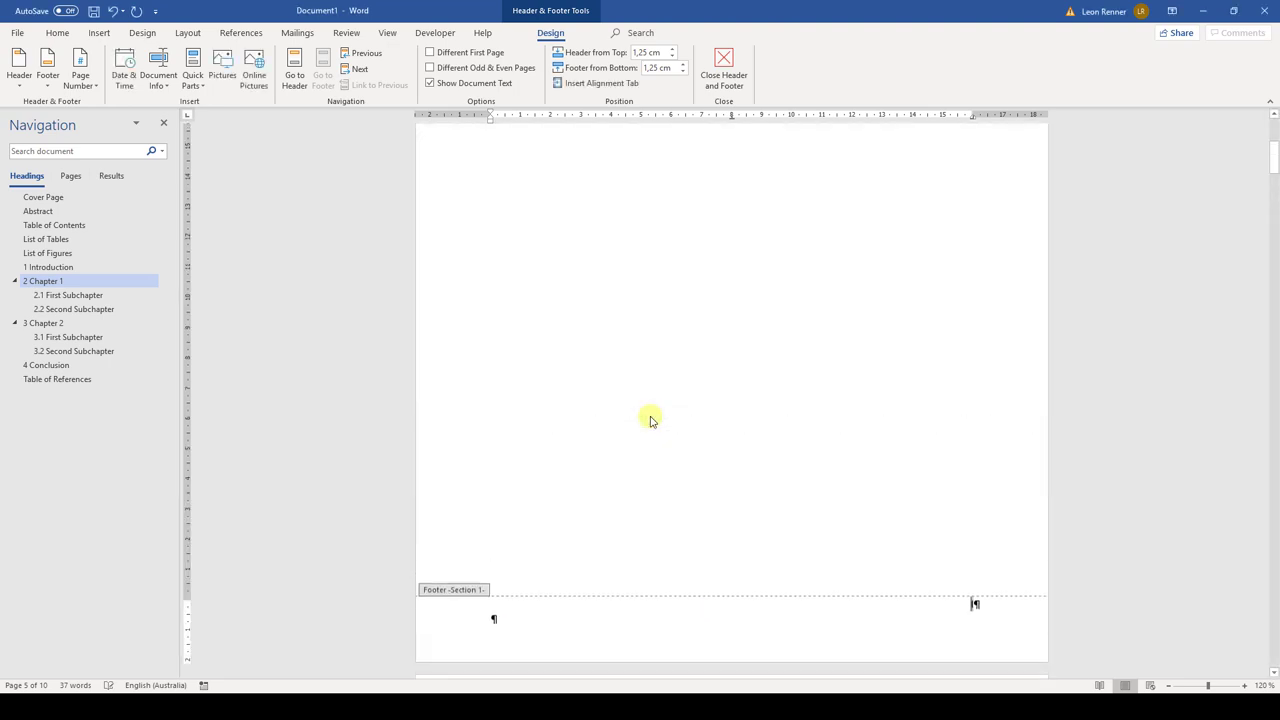